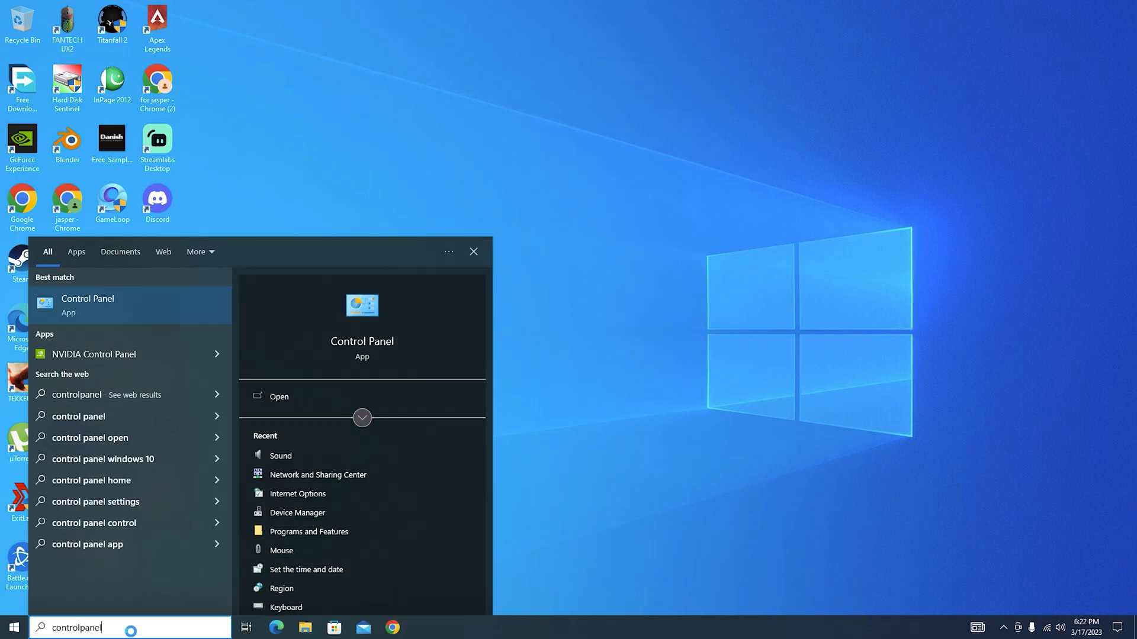
# Step: Verify High performance is the active Power Options plan, then begin searching Game Mode settings
pyautogui.click(279, 397)
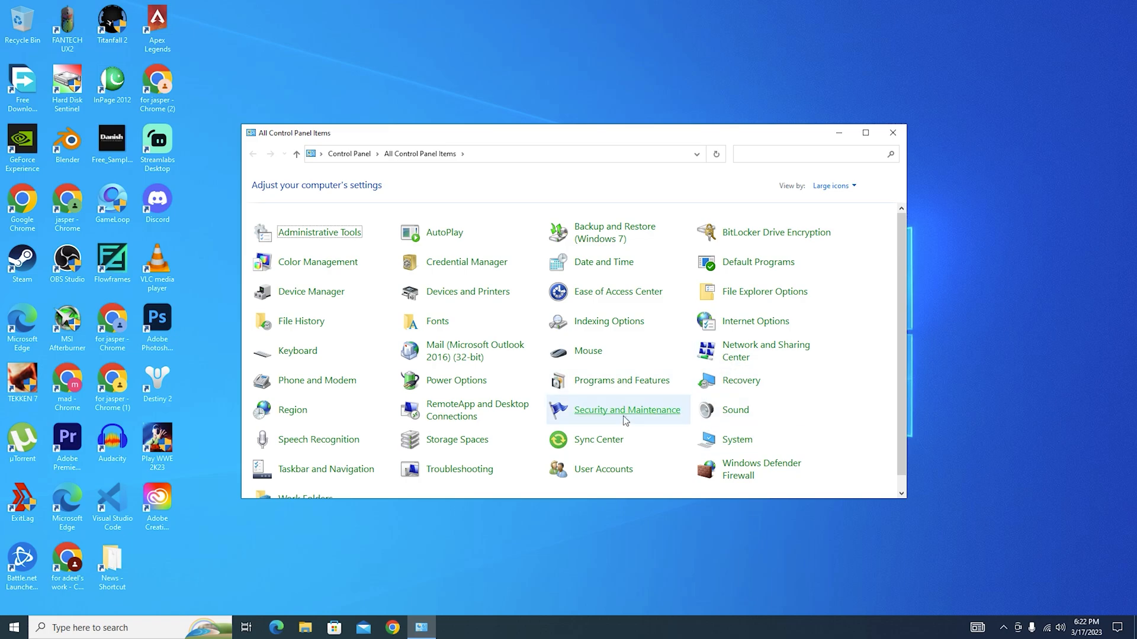
pyautogui.click(457, 380)
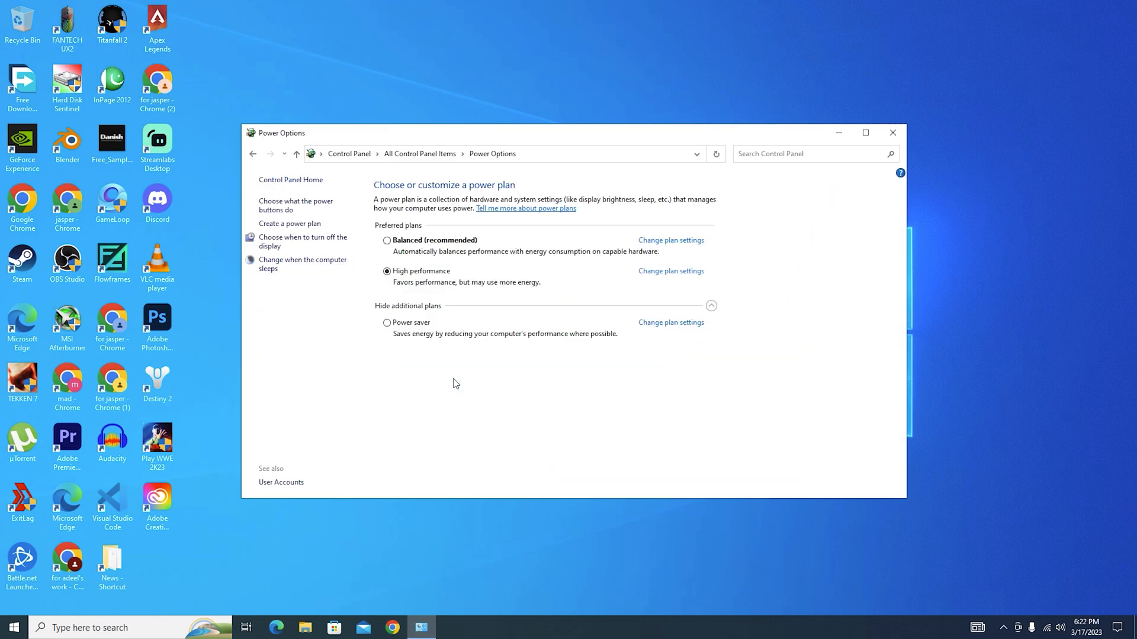
pyautogui.moveTo(408, 311)
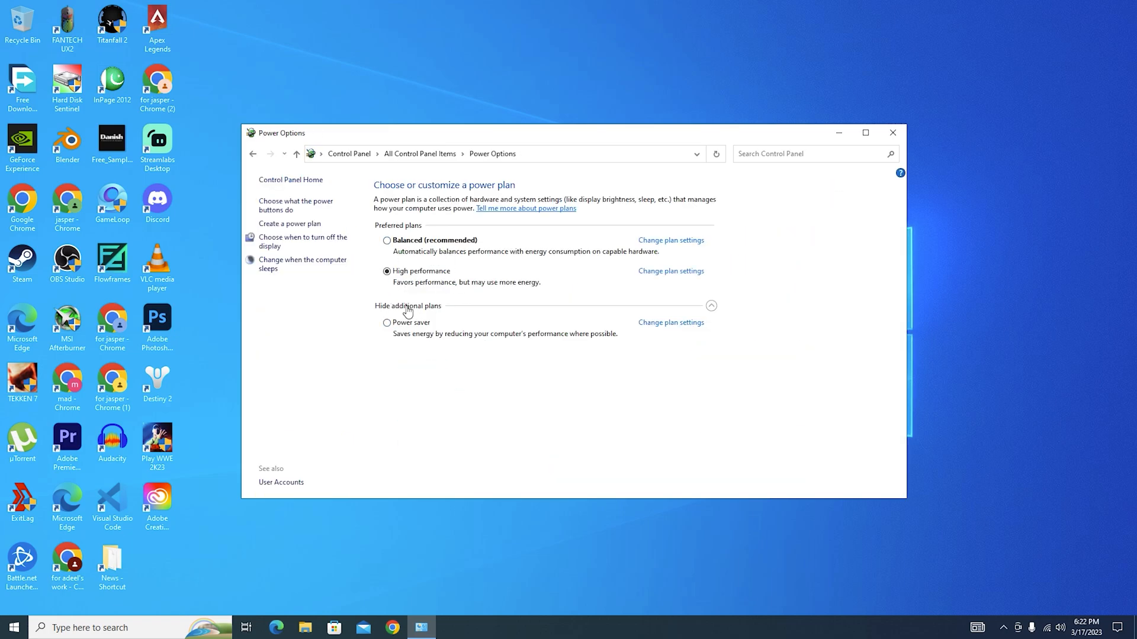
pyautogui.click(893, 133)
pyautogui.write('game mod')
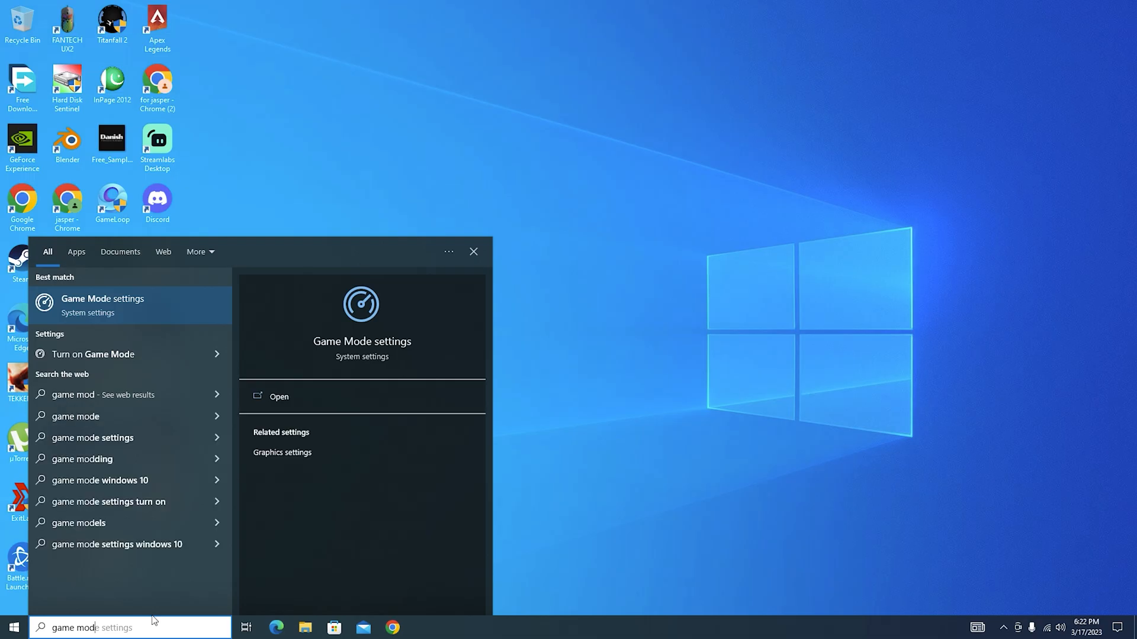
# Step: Add WWE2K23_x64.exe under Graphics settings and save its preference as High performance
pyautogui.click(278, 397)
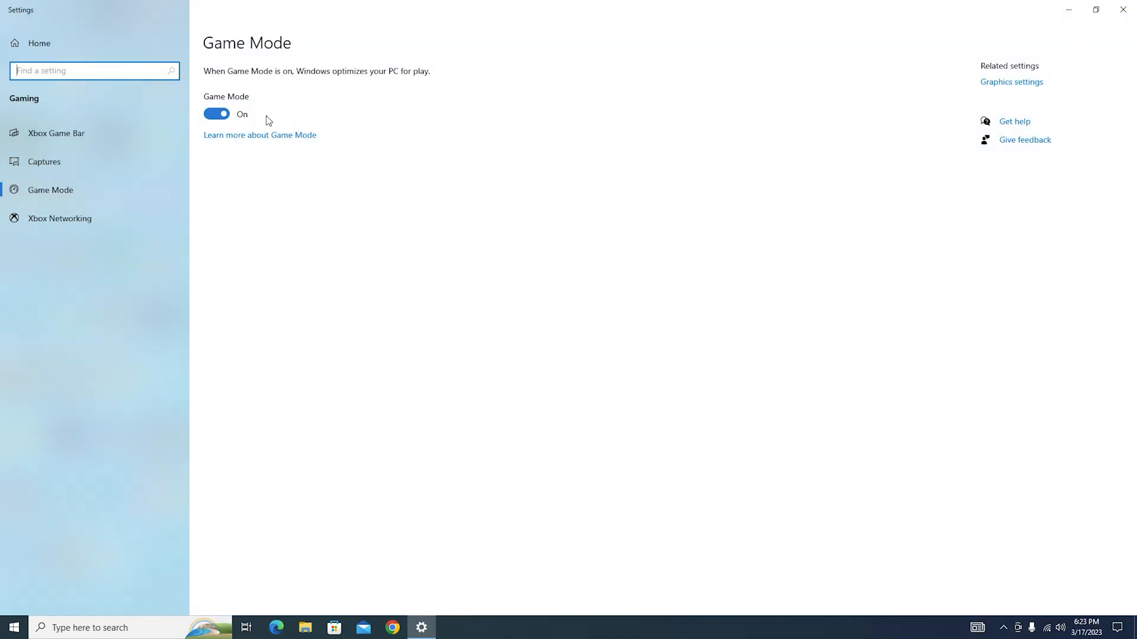
pyautogui.moveTo(1075, 78)
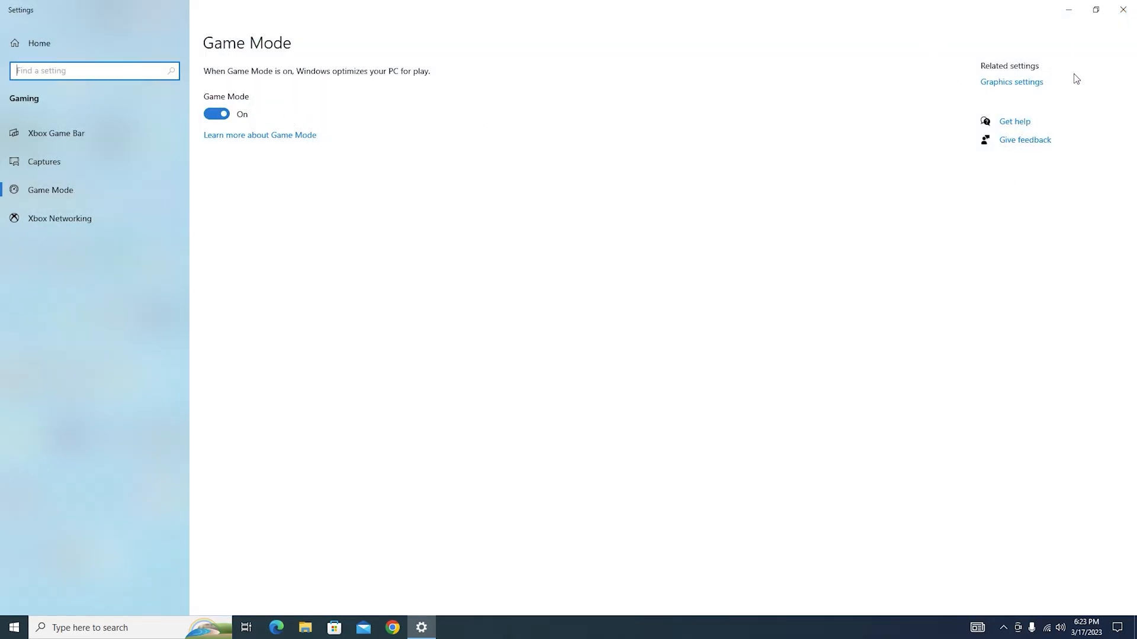
pyautogui.click(1011, 81)
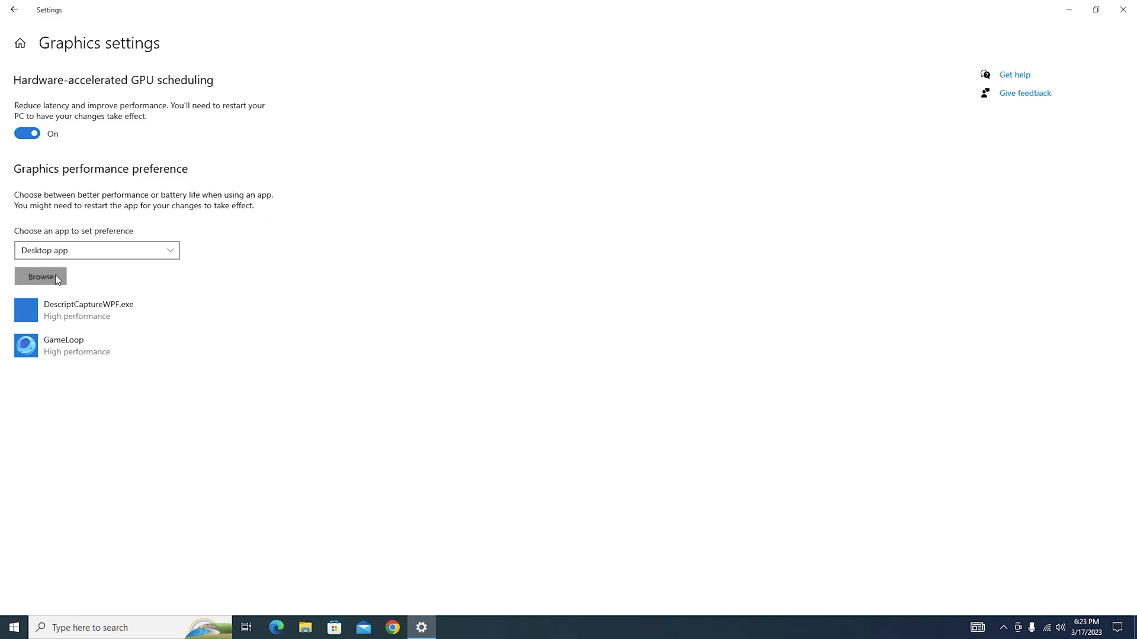
pyautogui.click(39, 276)
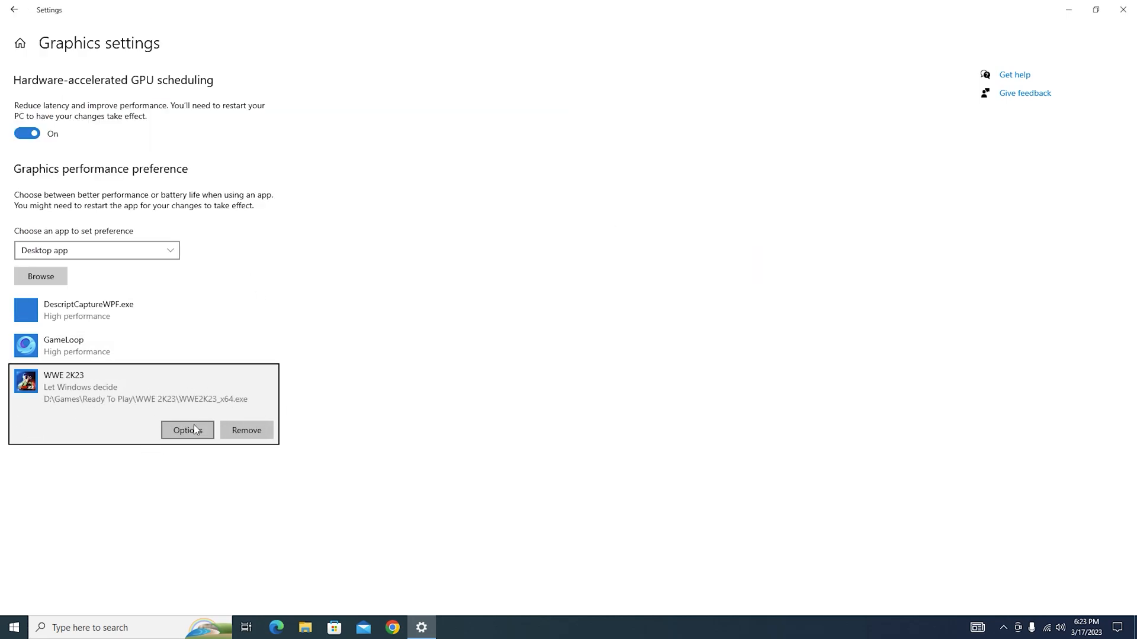
pyautogui.click(187, 430)
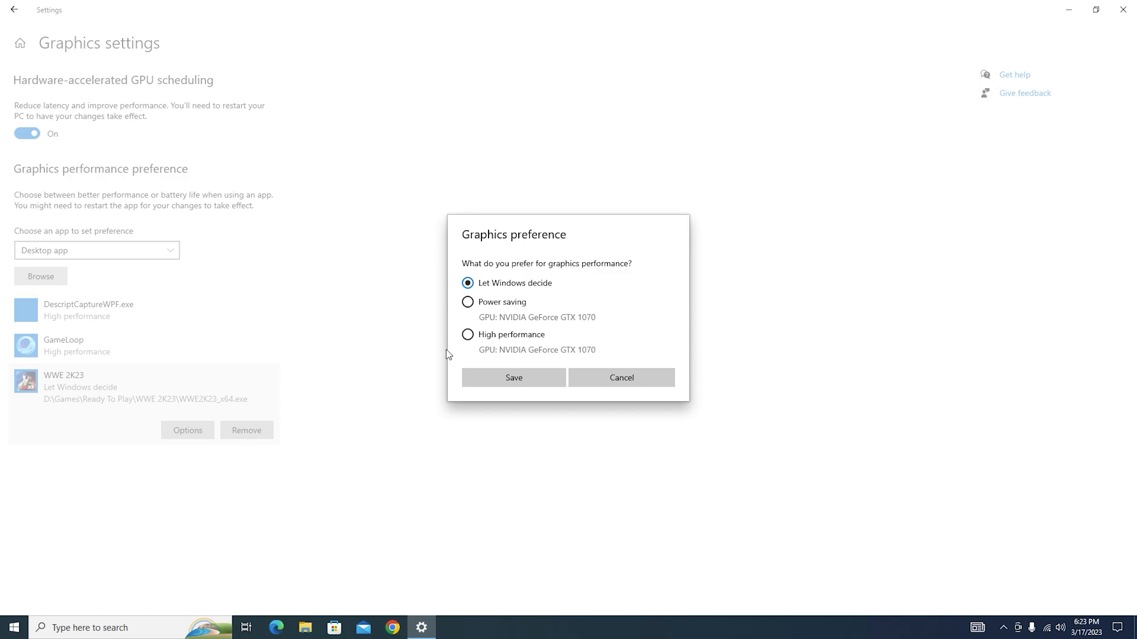
pyautogui.click(468, 334)
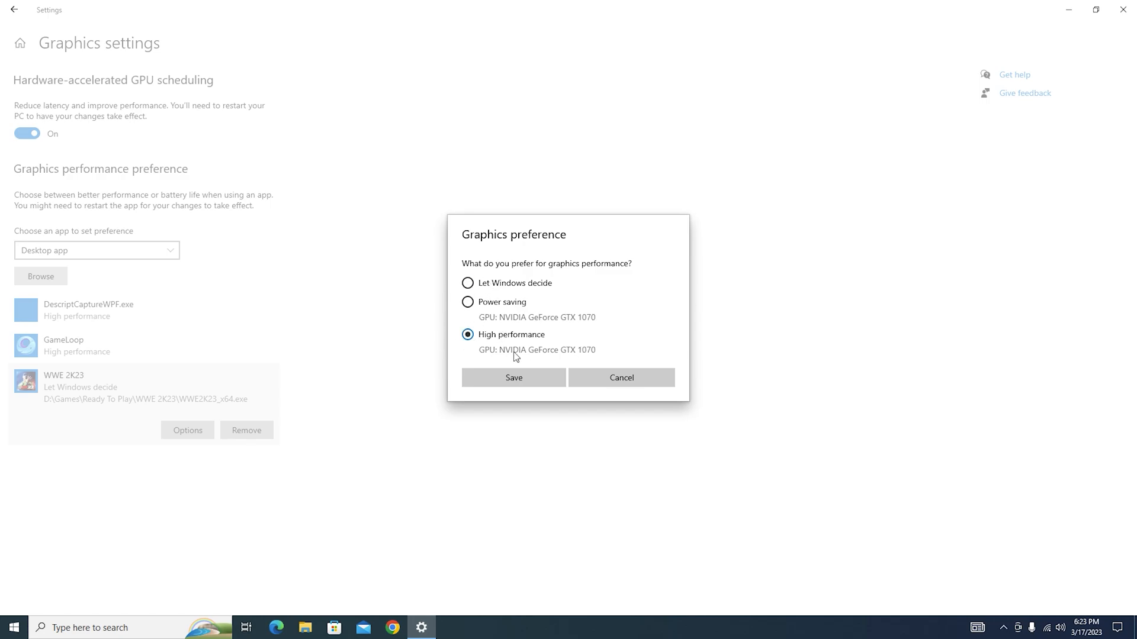
pyautogui.click(513, 377)
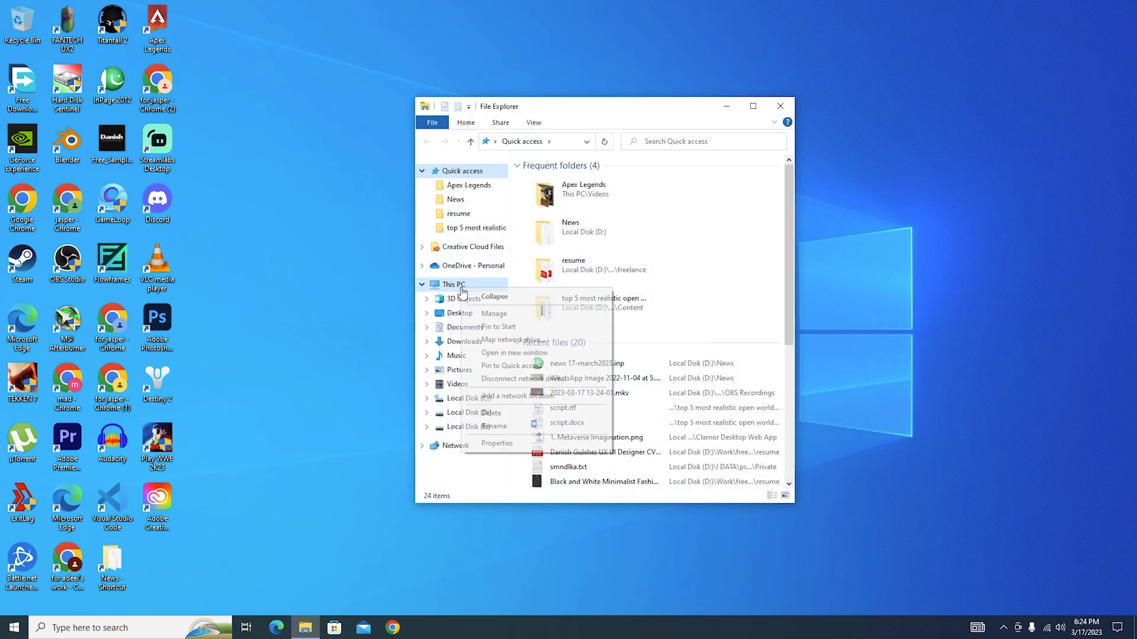
# Step: Review Performance Options visual effects via This PC's Advanced system settings, leaving Windows' default
pyautogui.click(497, 443)
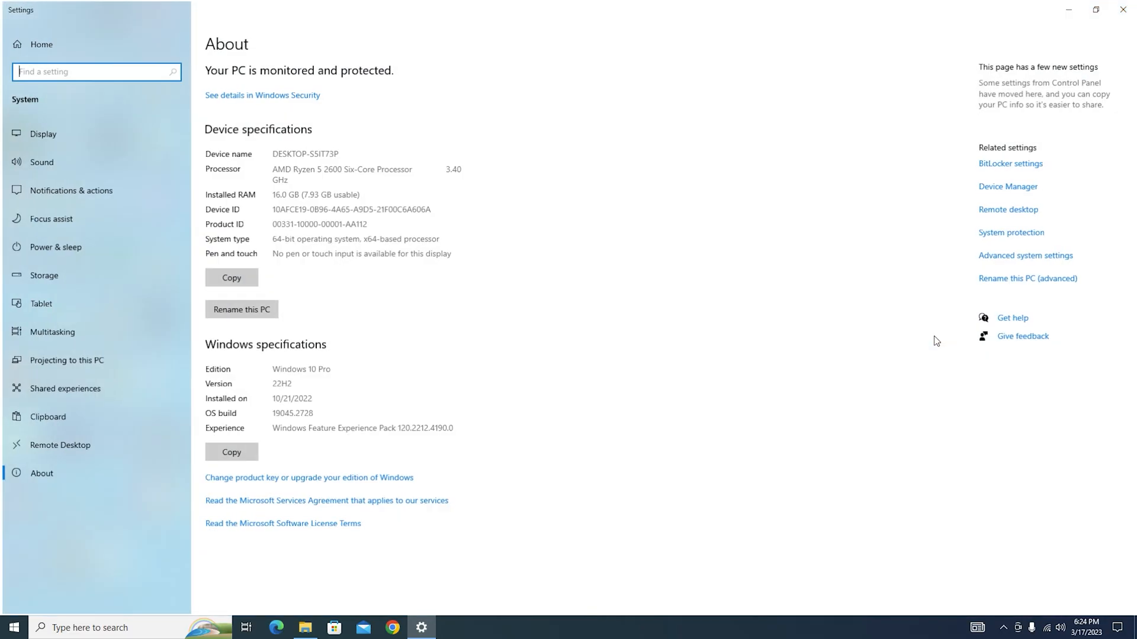
pyautogui.click(1025, 255)
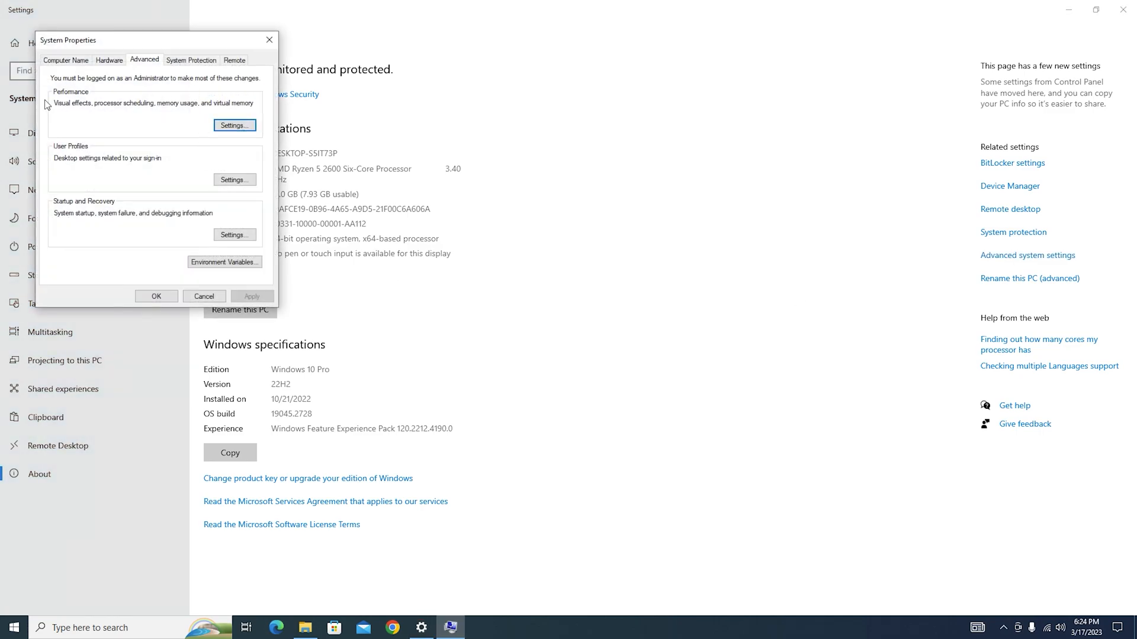
pyautogui.click(233, 125)
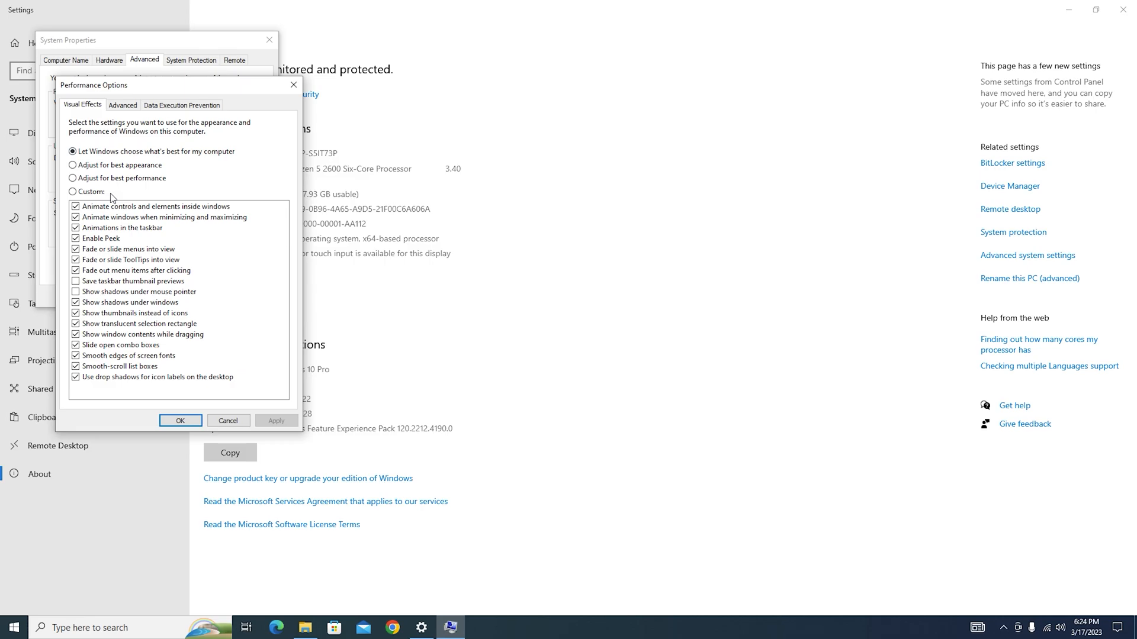
pyautogui.moveTo(123, 181)
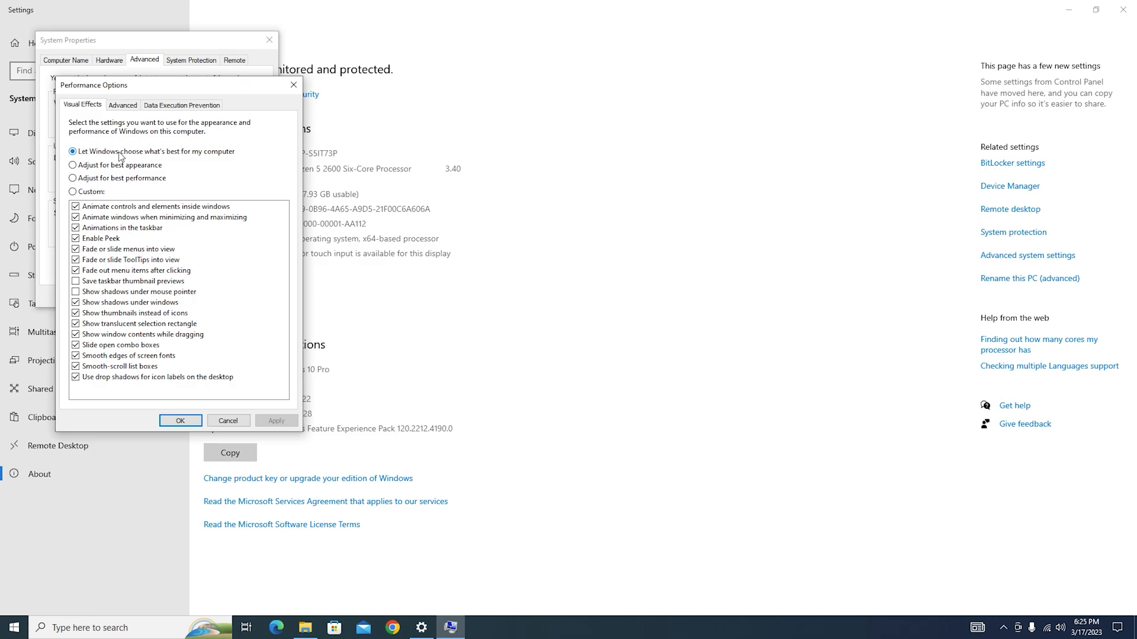
pyautogui.moveTo(164, 161)
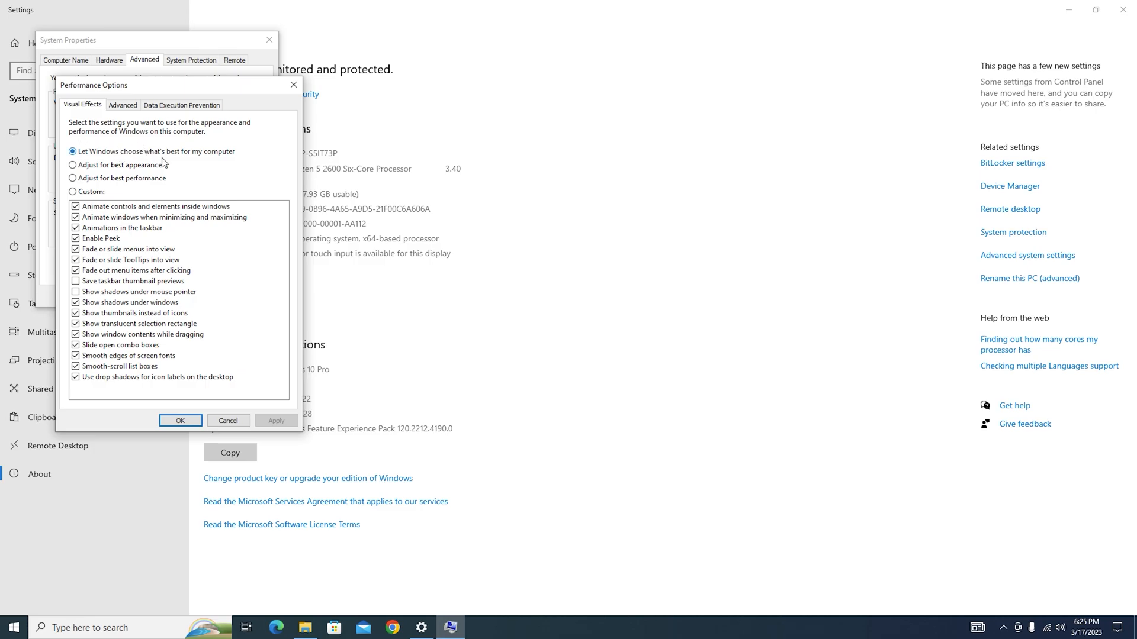
pyautogui.click(180, 421)
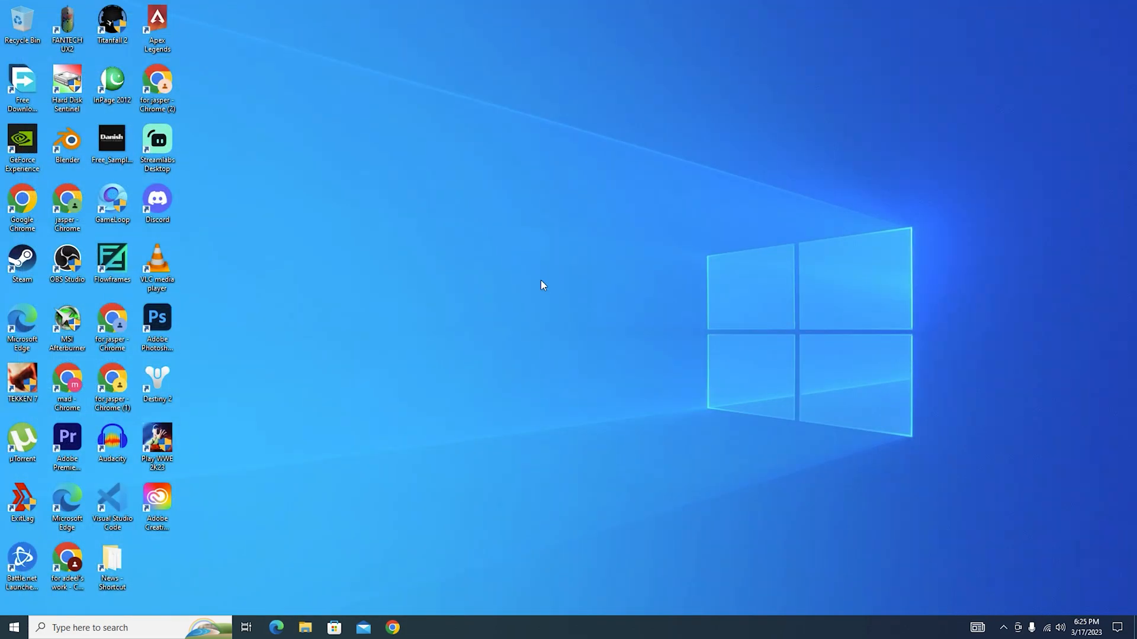
pyautogui.moveTo(569, 375)
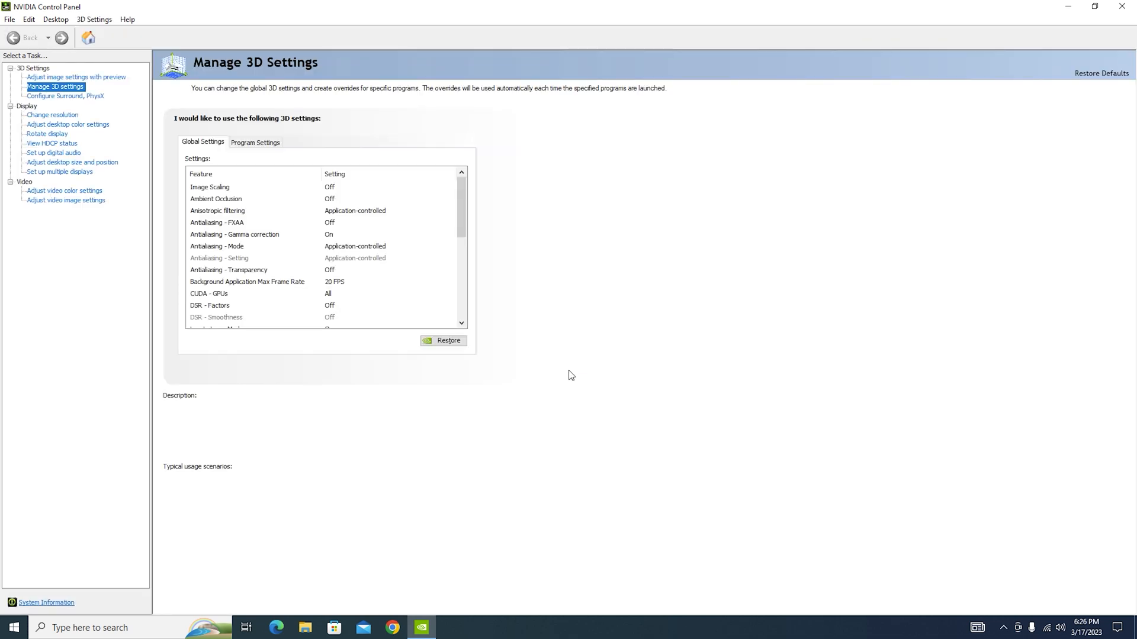
# Step: Keep the global Shader Cache Size at 100 GB in Manage 3D Settings
pyautogui.click(209, 187)
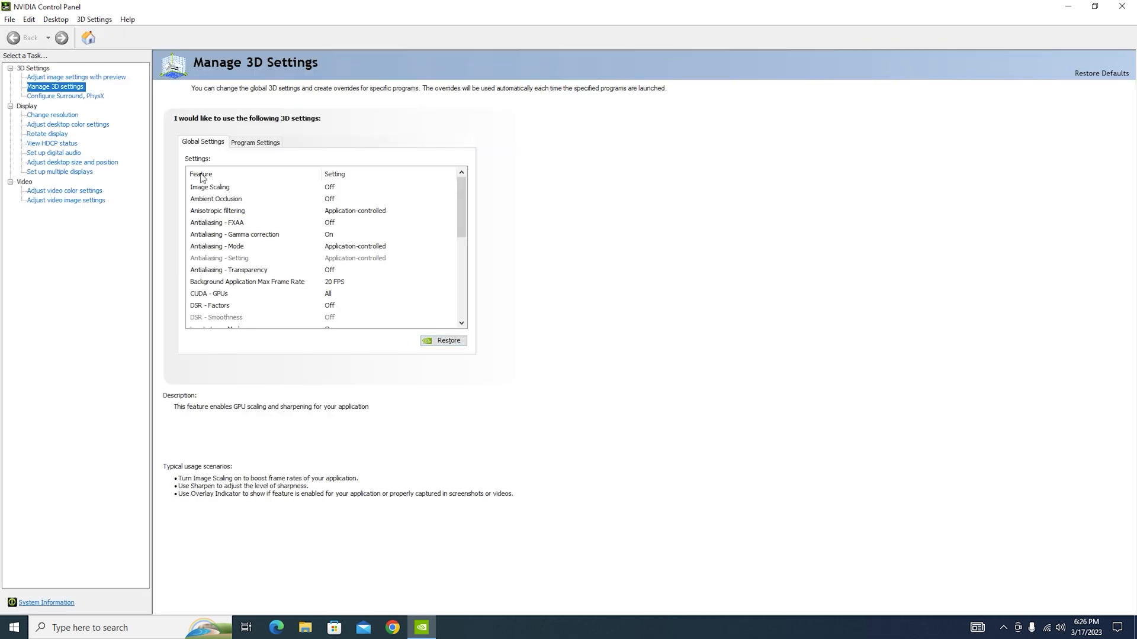
pyautogui.scroll(-3)
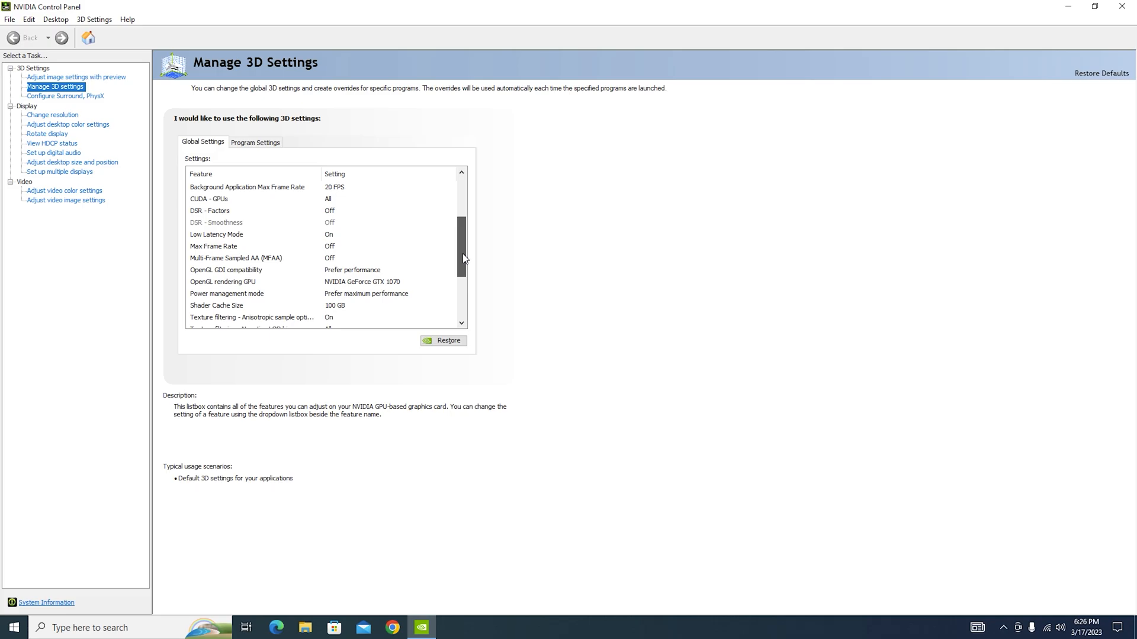
pyautogui.click(254, 210)
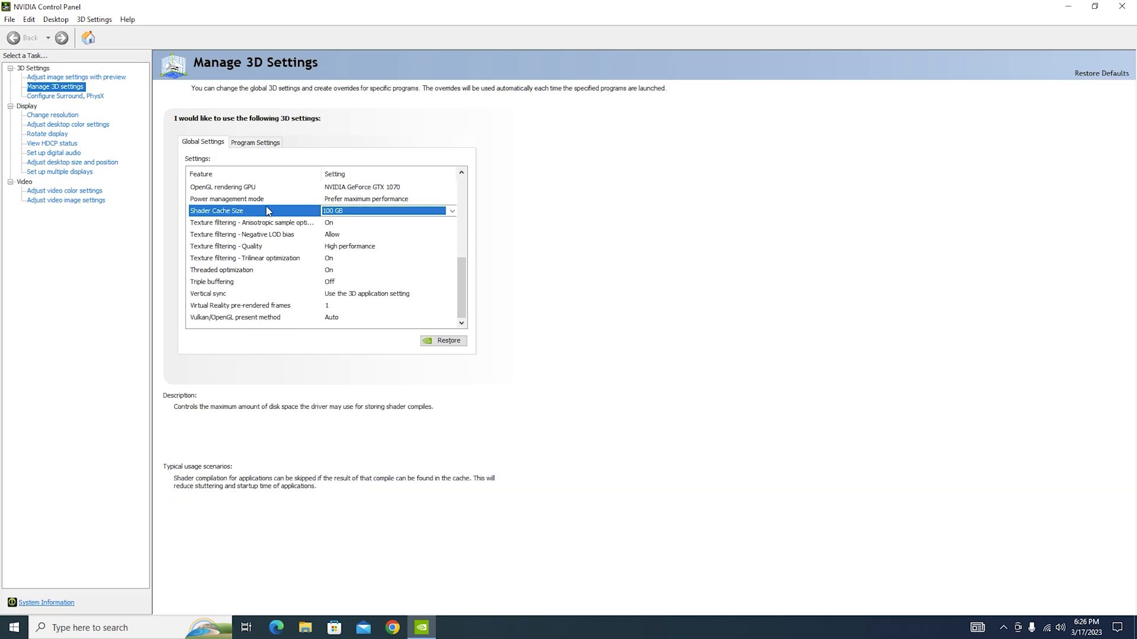
pyautogui.click(452, 211)
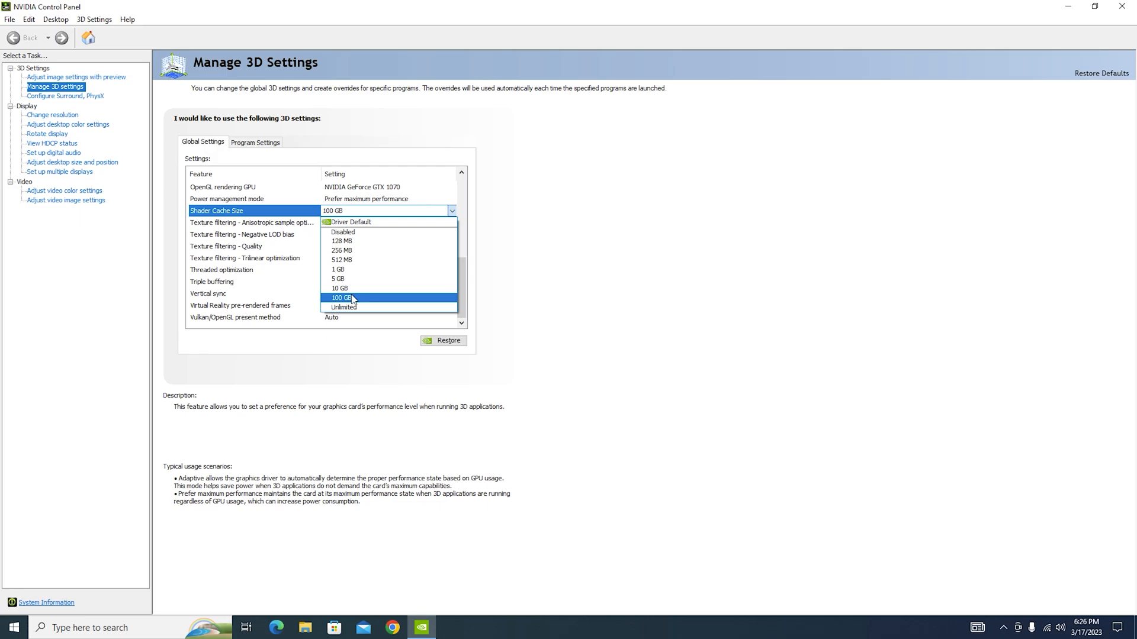
pyautogui.click(341, 298)
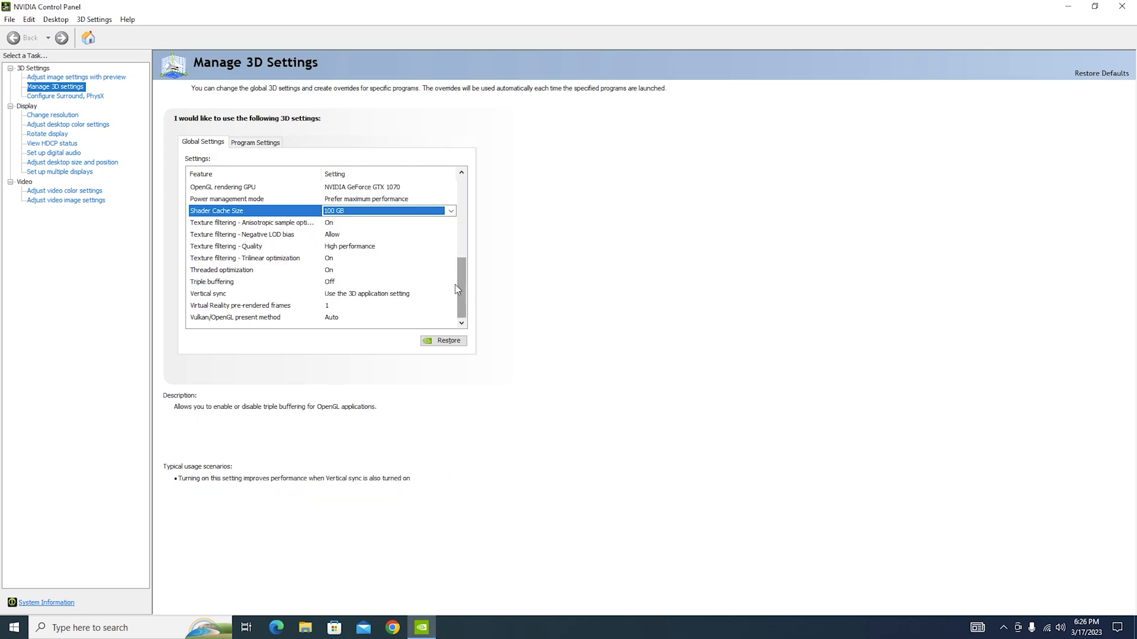
# Step: Add a WWE 2K23 program profile with Low Latency Mode set to Off
pyautogui.click(255, 141)
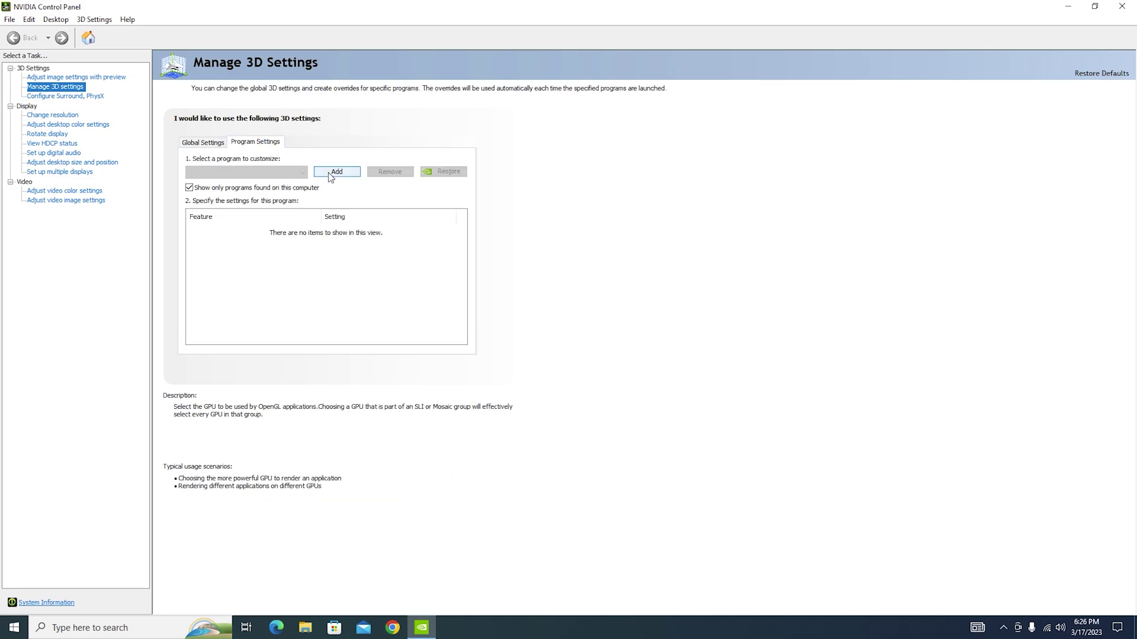
pyautogui.click(336, 172)
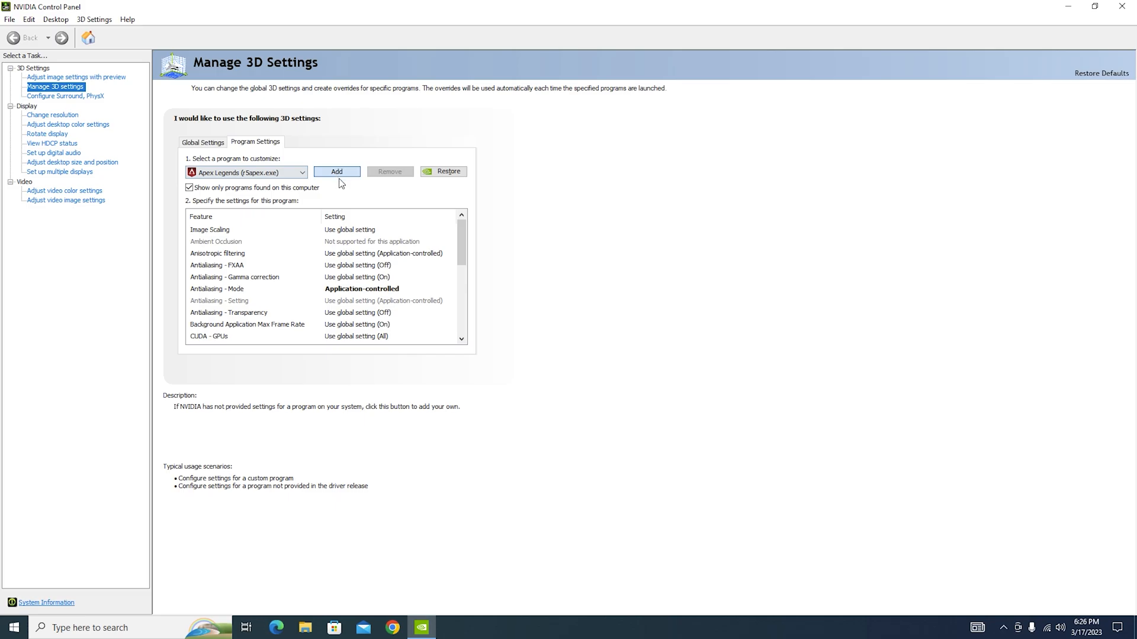
pyautogui.click(337, 172)
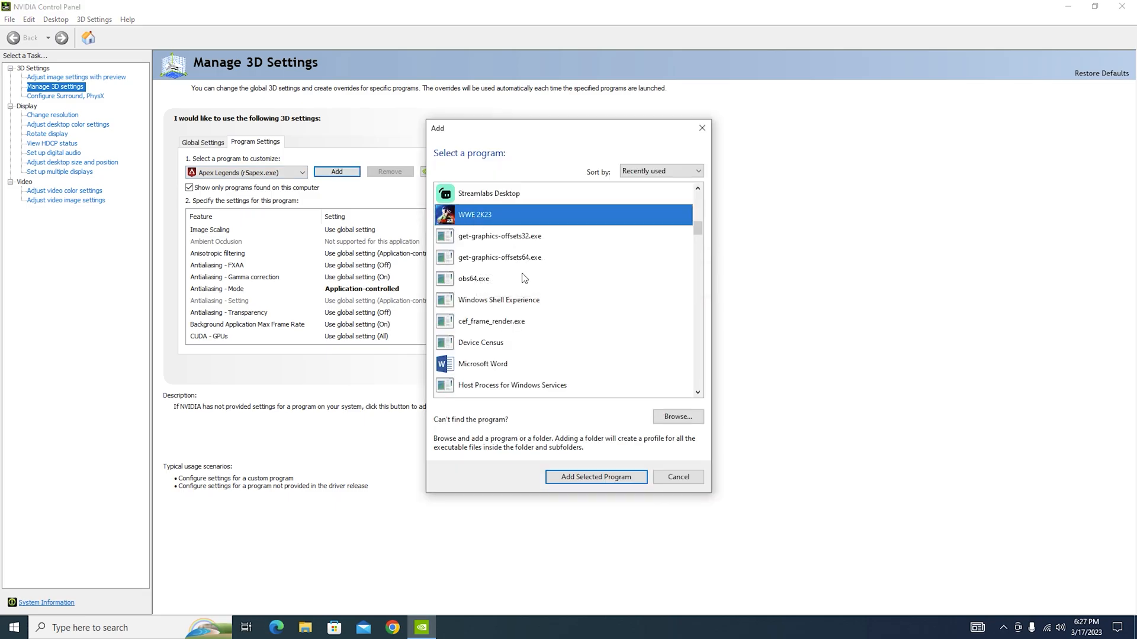
pyautogui.click(595, 476)
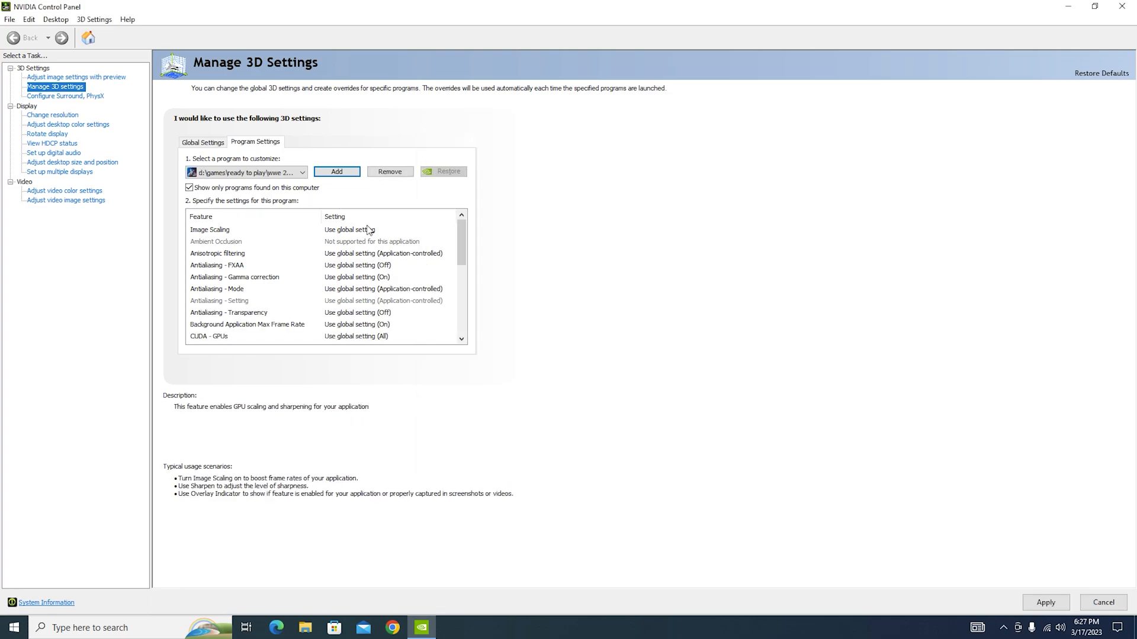
pyautogui.scroll(-3)
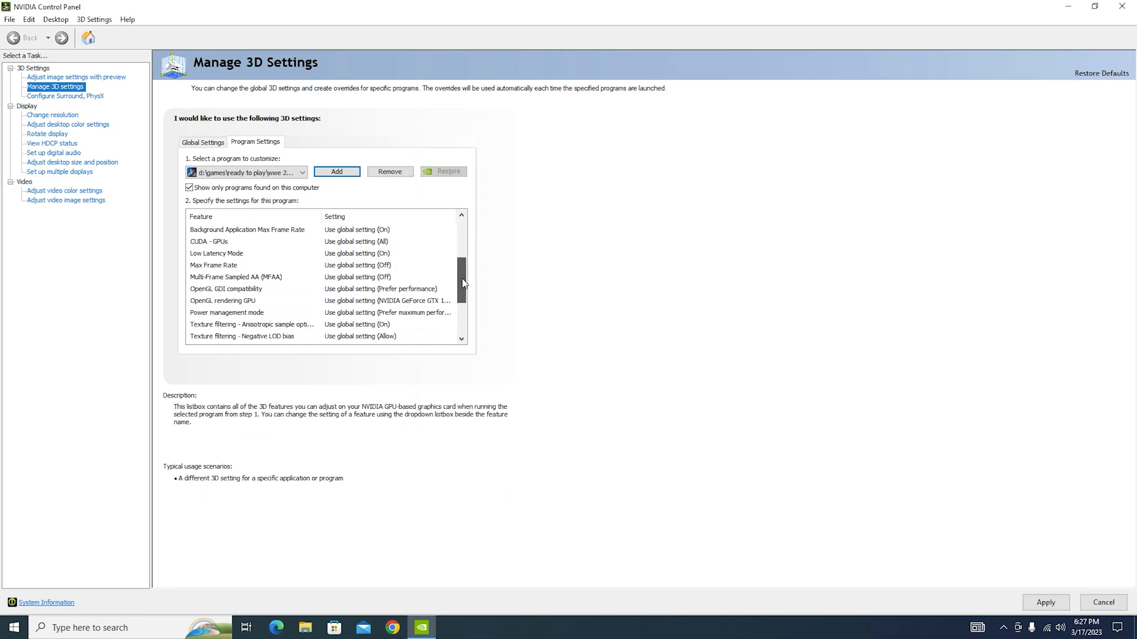
pyautogui.click(236, 277)
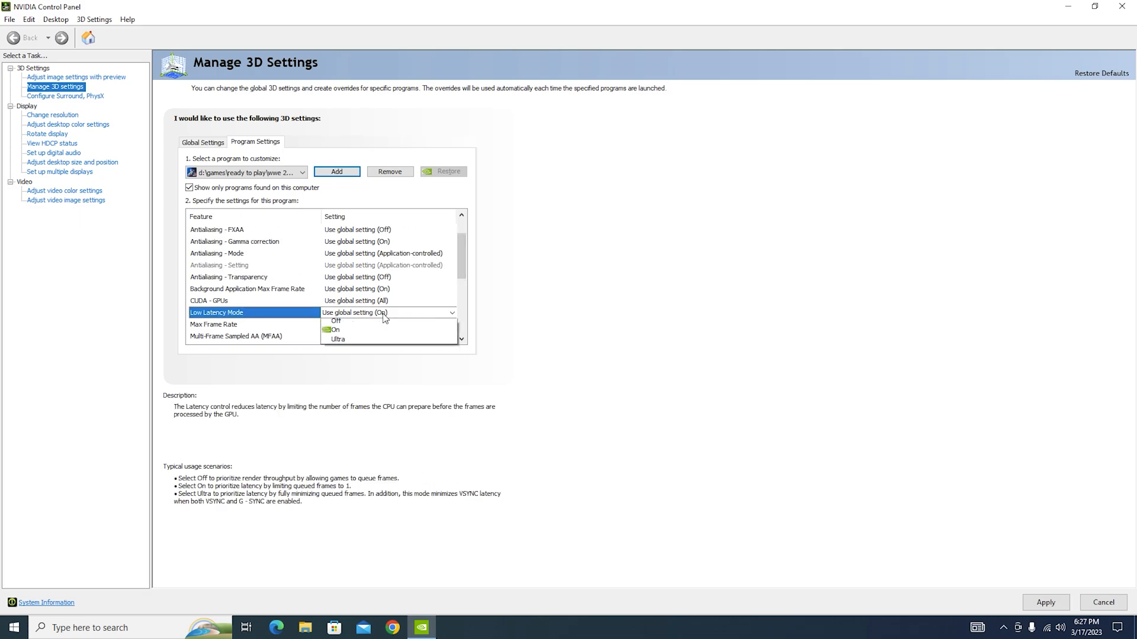
pyautogui.click(335, 320)
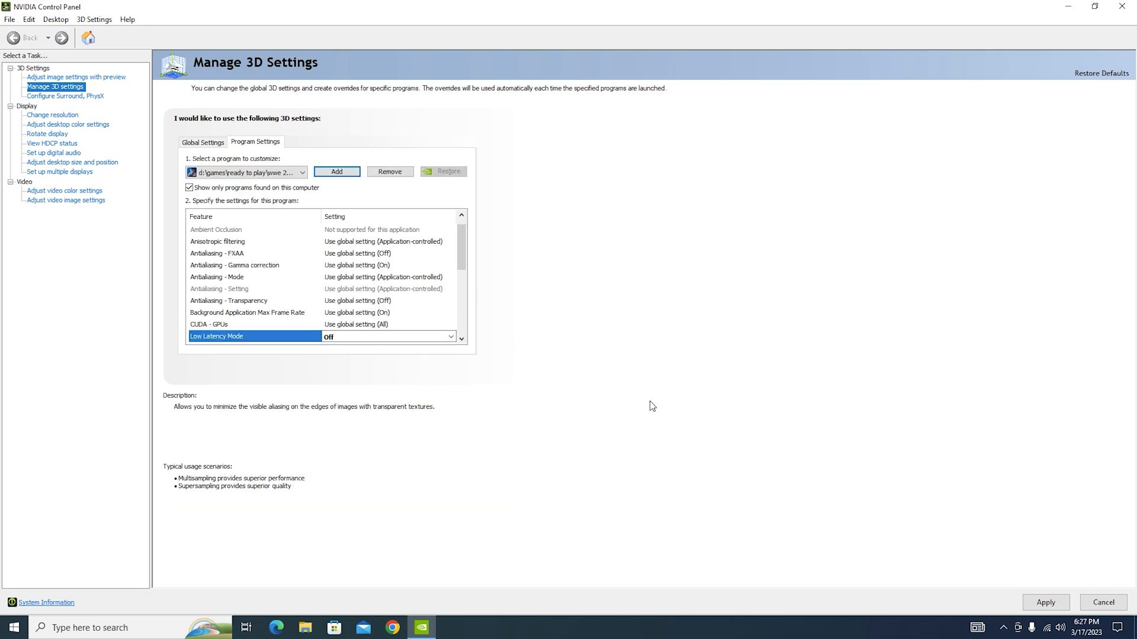
pyautogui.moveTo(1044, 602)
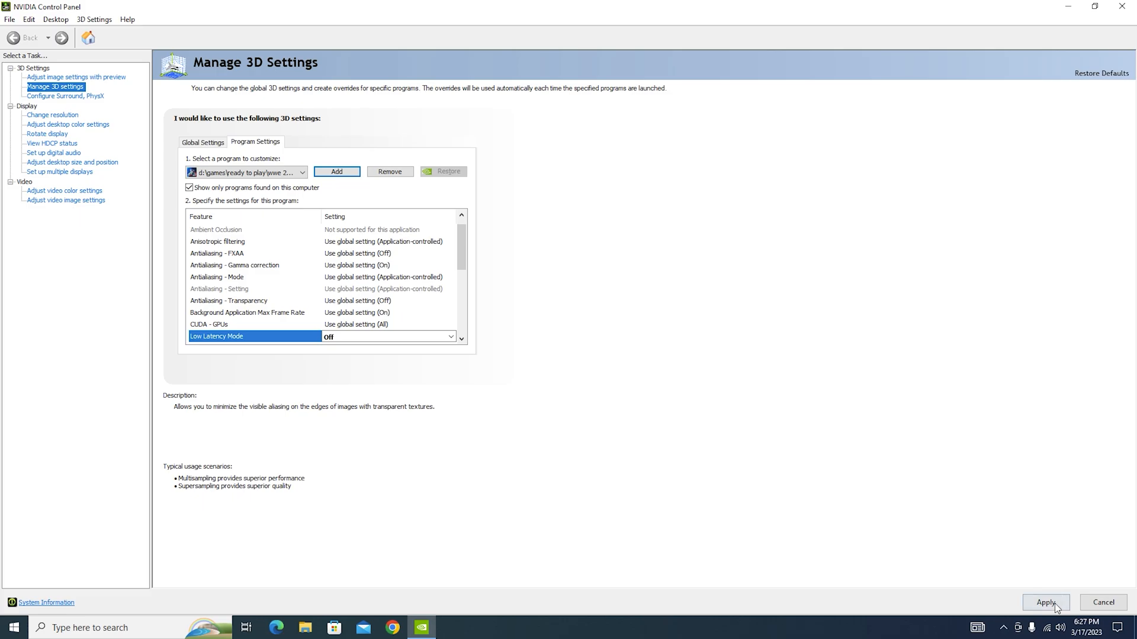
pyautogui.moveTo(615, 412)
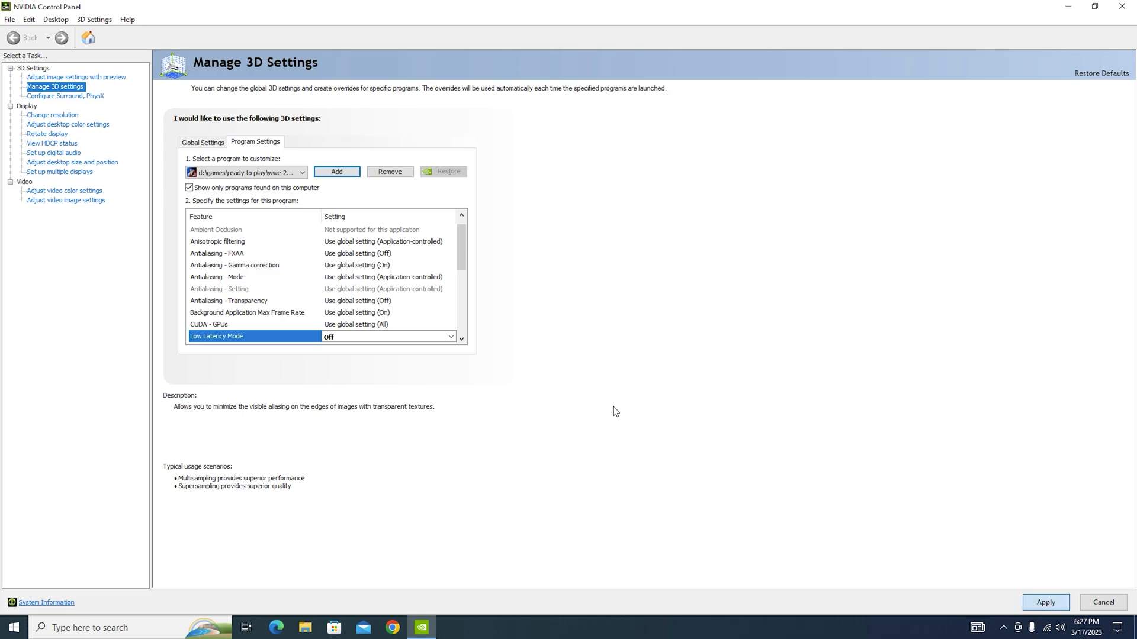
pyautogui.moveTo(587, 394)
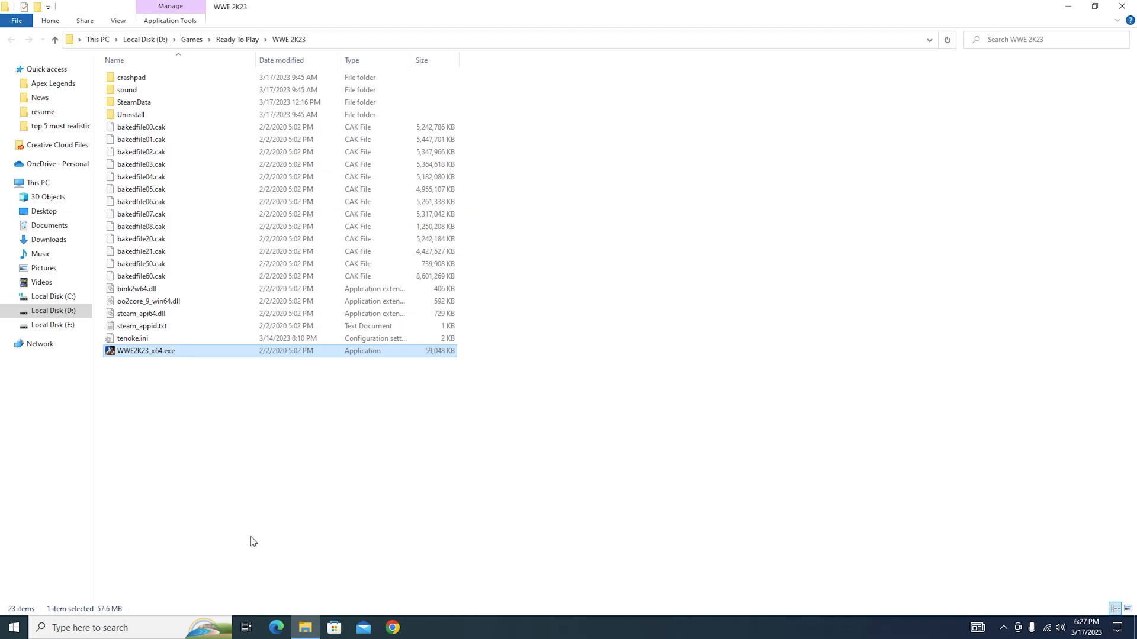
# Step: In WWE2K23_x64.exe's Compatibility properties, disable fullscreen optimizations, run as admin, DPI override Application
pyautogui.rightClick(146, 351)
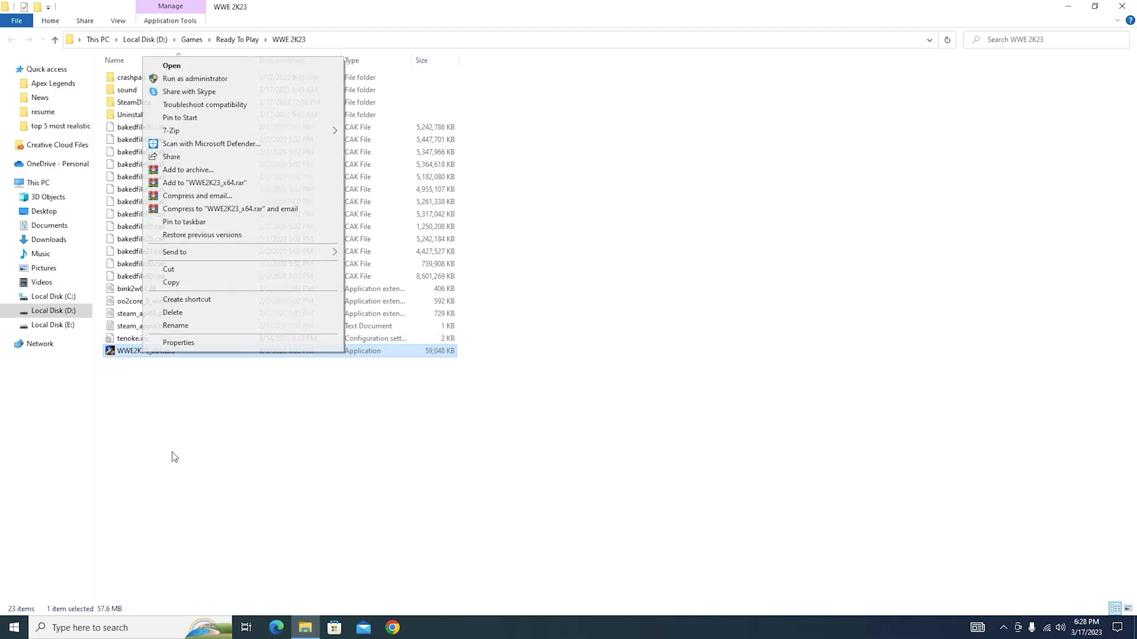
pyautogui.click(178, 342)
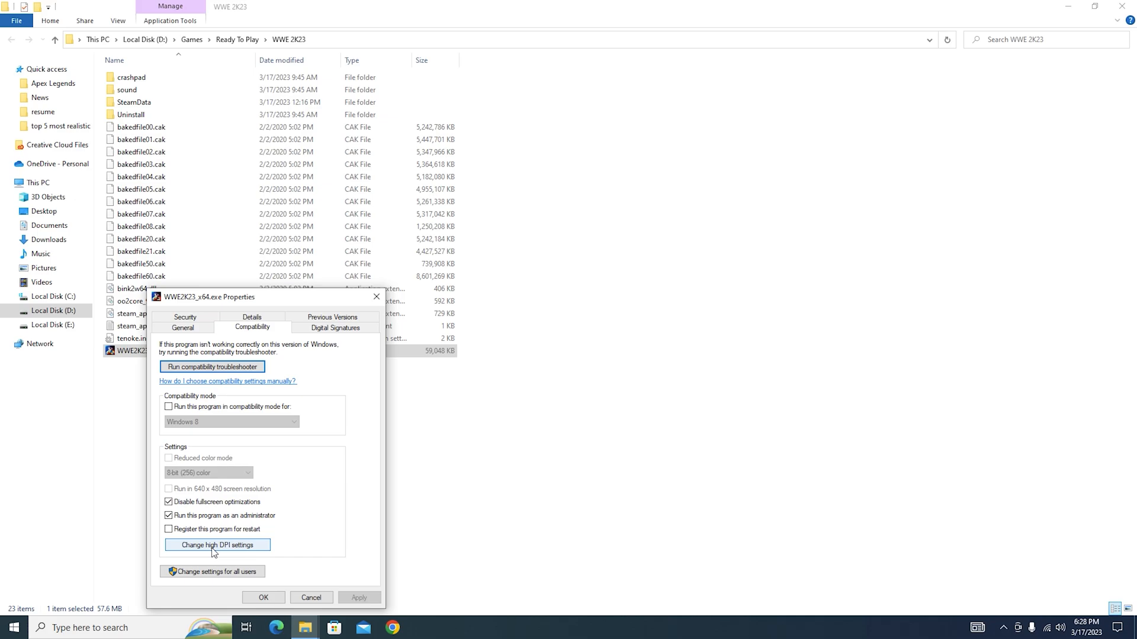
pyautogui.click(217, 545)
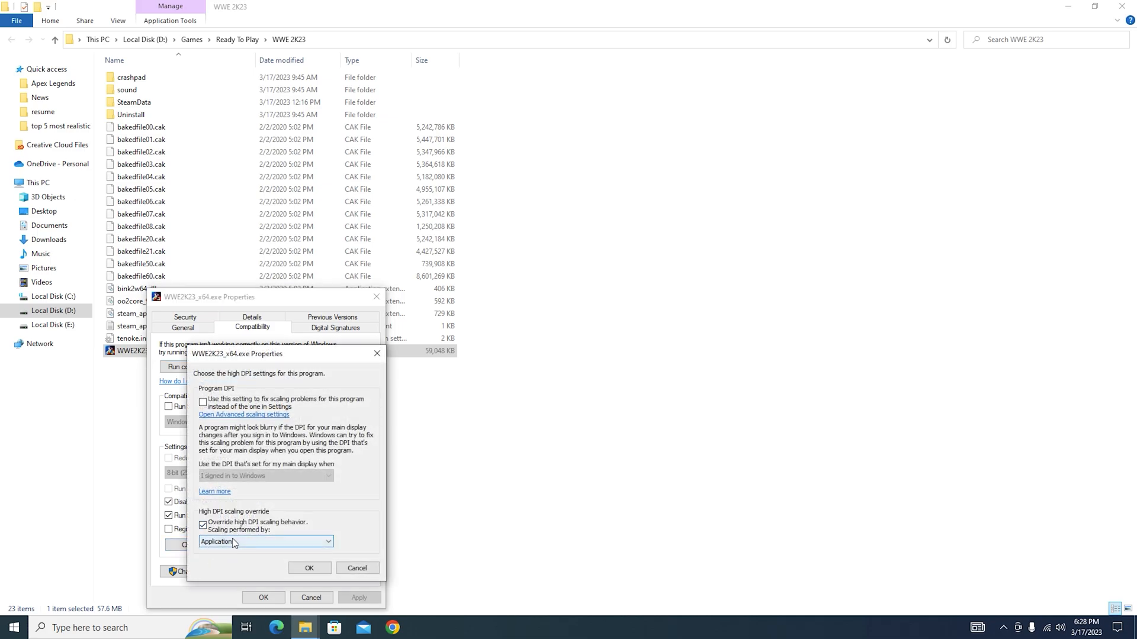
pyautogui.moveTo(309, 568)
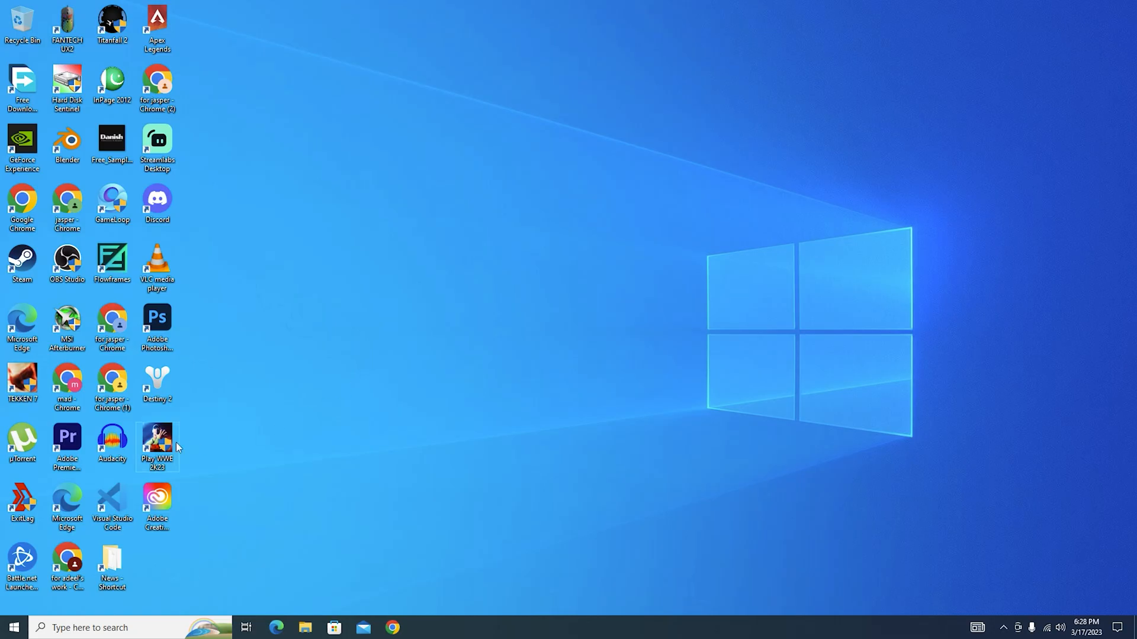
# Step: Launch WWE 2K23 from the desktop shortcut and open Extras > Graphics Settings
pyautogui.doubleClick(157, 439)
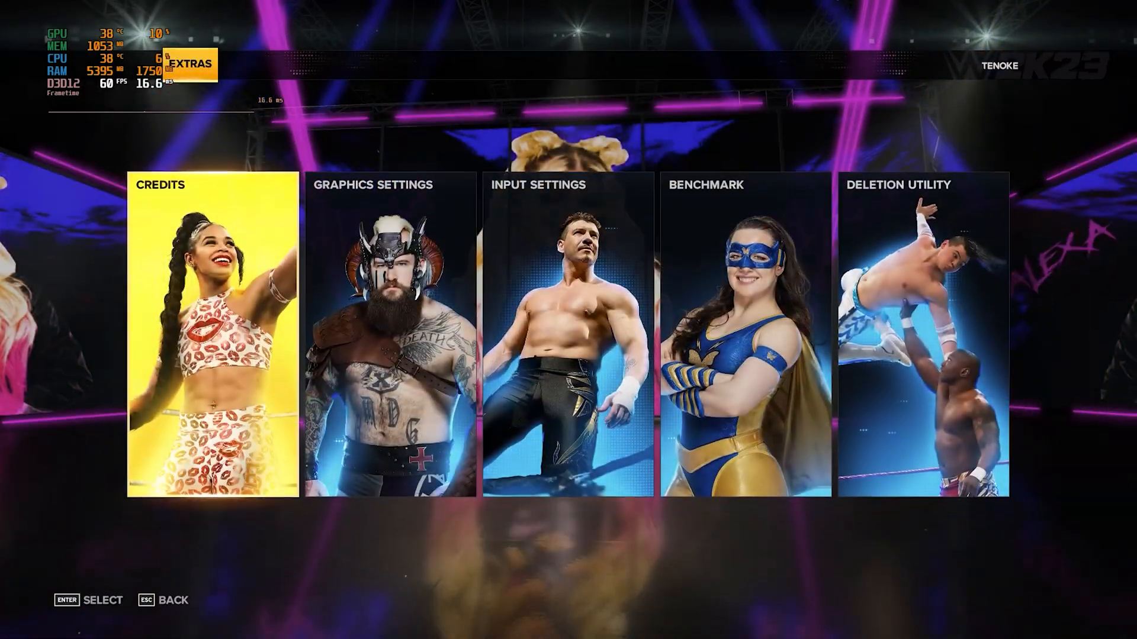
pyautogui.click(388, 337)
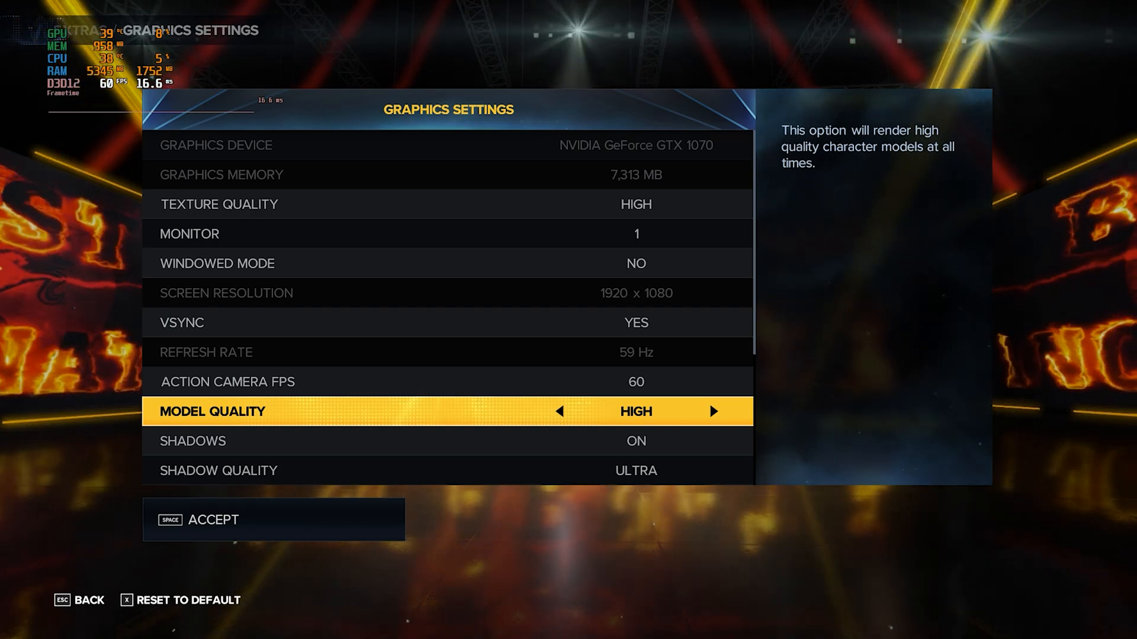
# Step: Inspect Model Quality, Shadows and Shader Quality, then switch Anti-Alias to FXAA and back to TAA
pyautogui.click(559, 411)
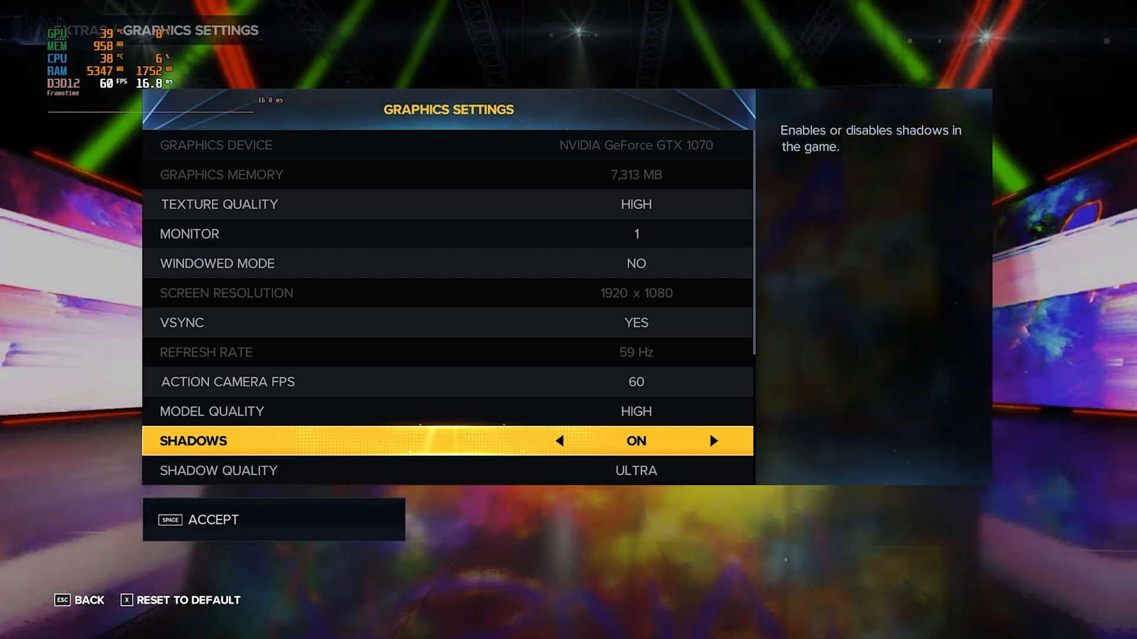
pyautogui.click(558, 440)
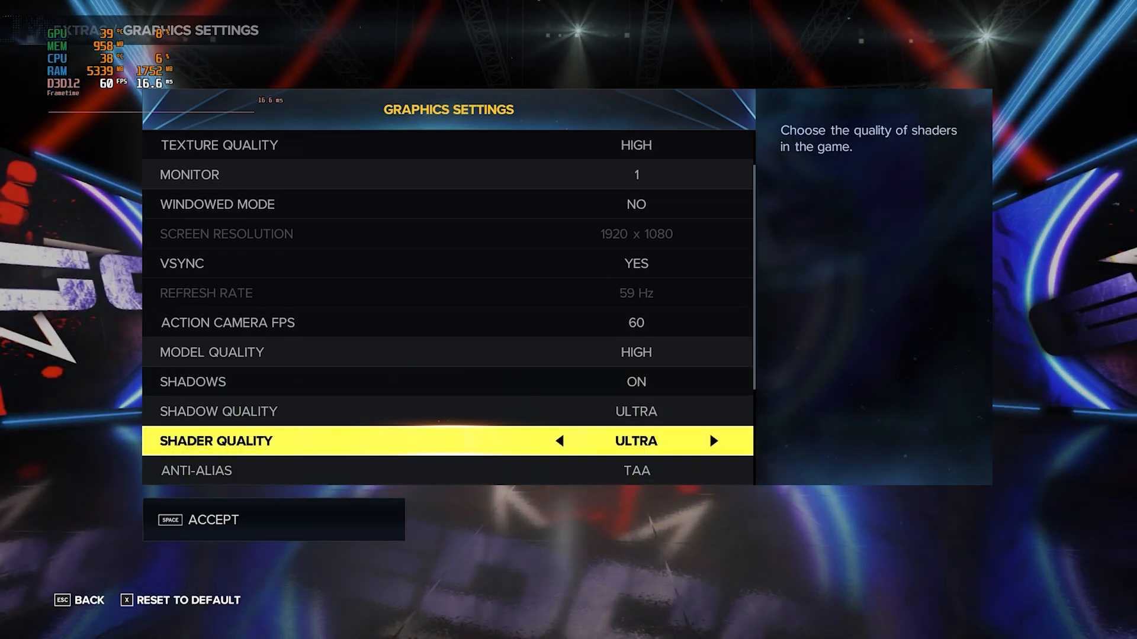
pyautogui.click(559, 440)
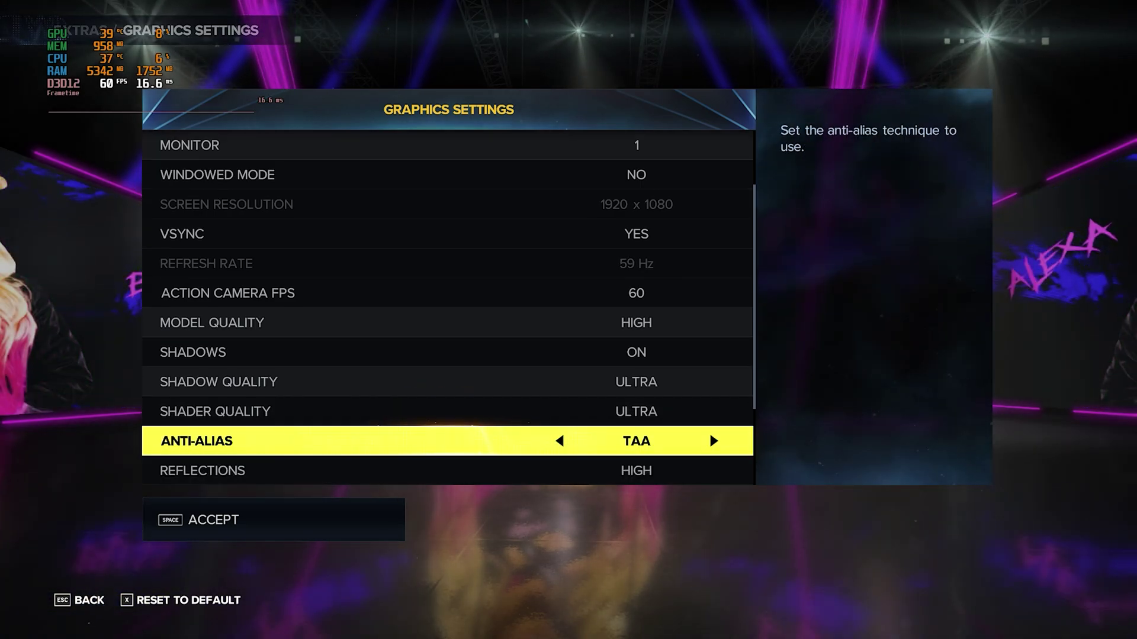
pyautogui.click(559, 441)
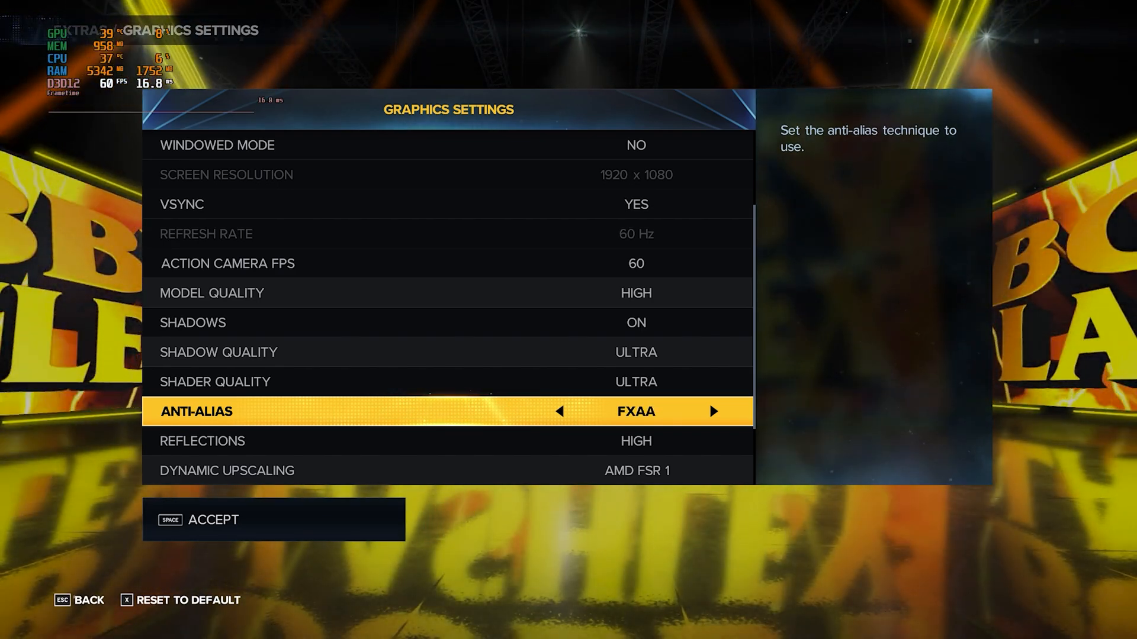
pyautogui.click(712, 412)
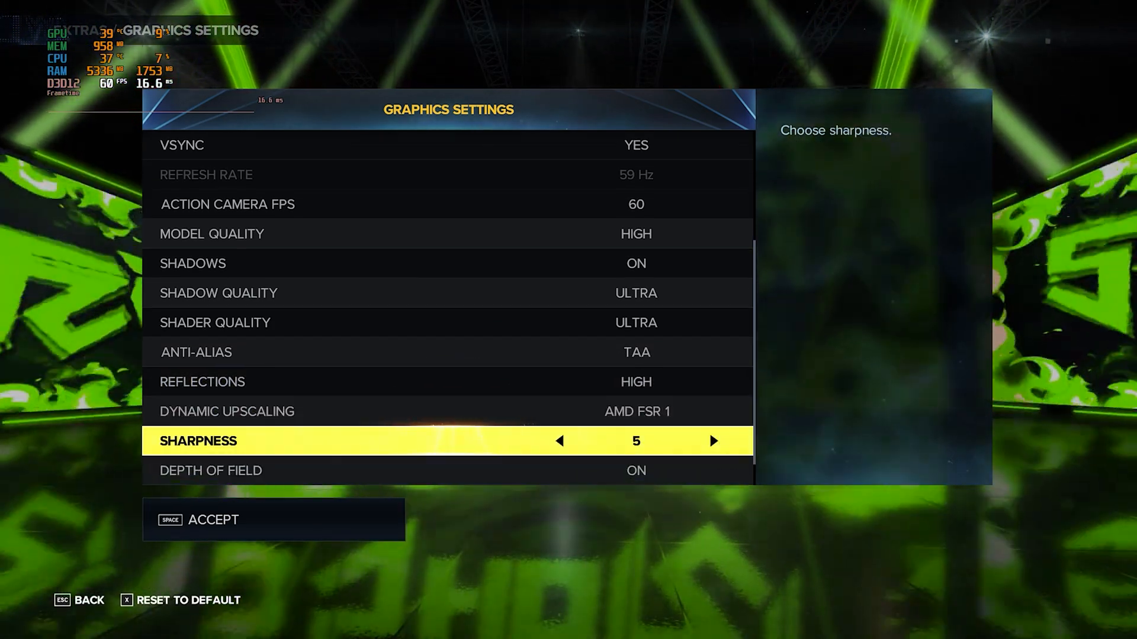
# Step: Set Sharpness to 10 and switch Depth of Field and Motion Blur to OFF
pyautogui.press('up')
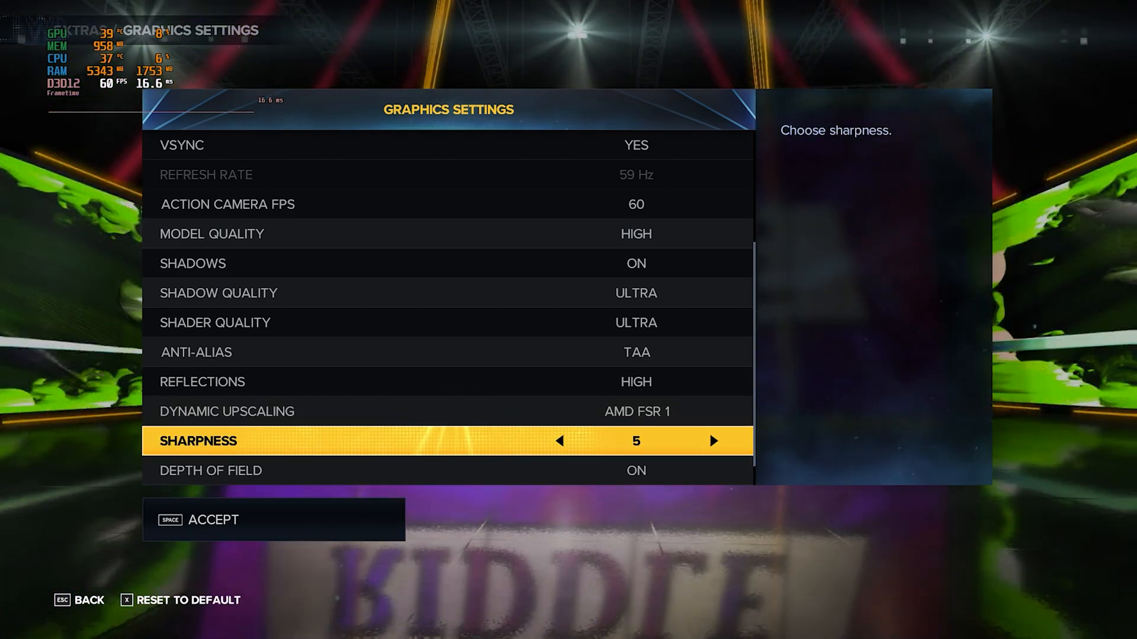
pyautogui.click(712, 441)
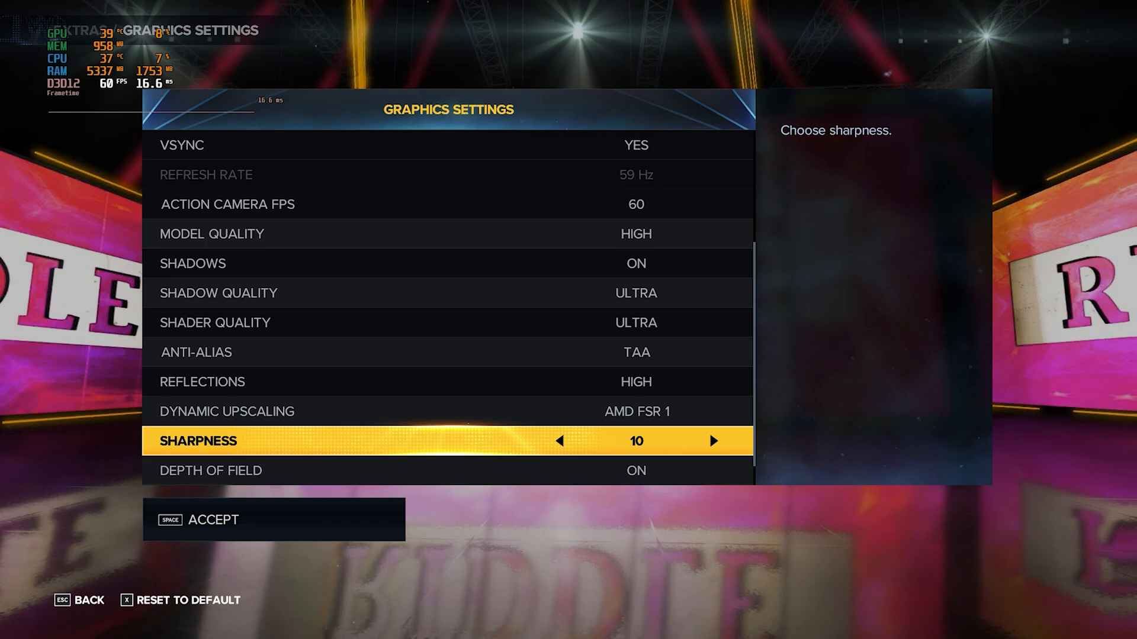
pyautogui.press('up')
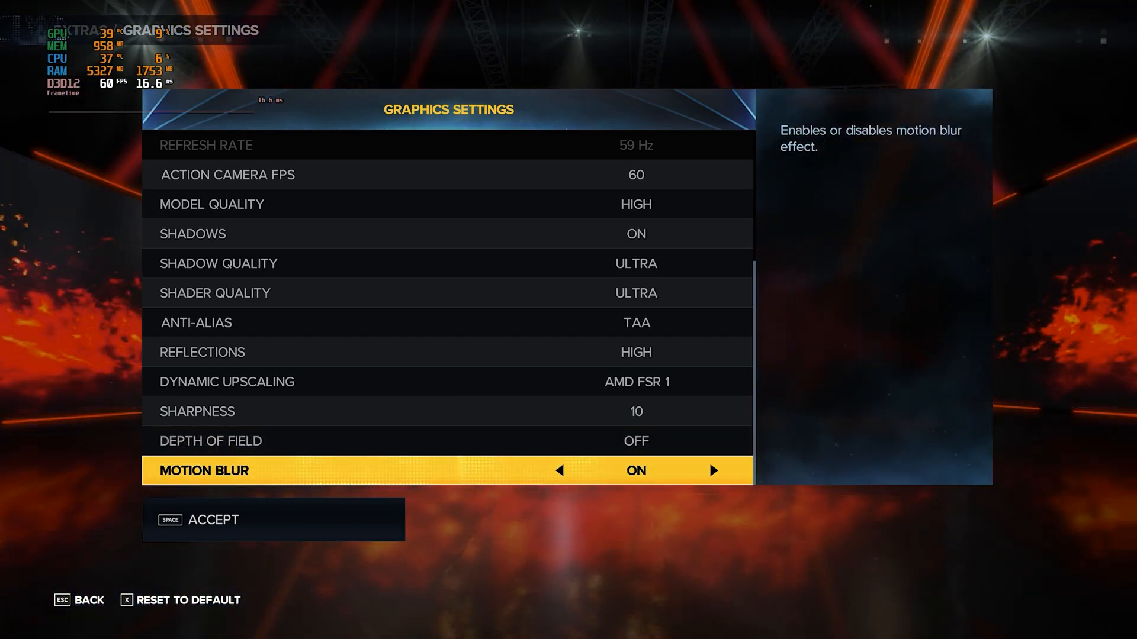
pyautogui.click(559, 471)
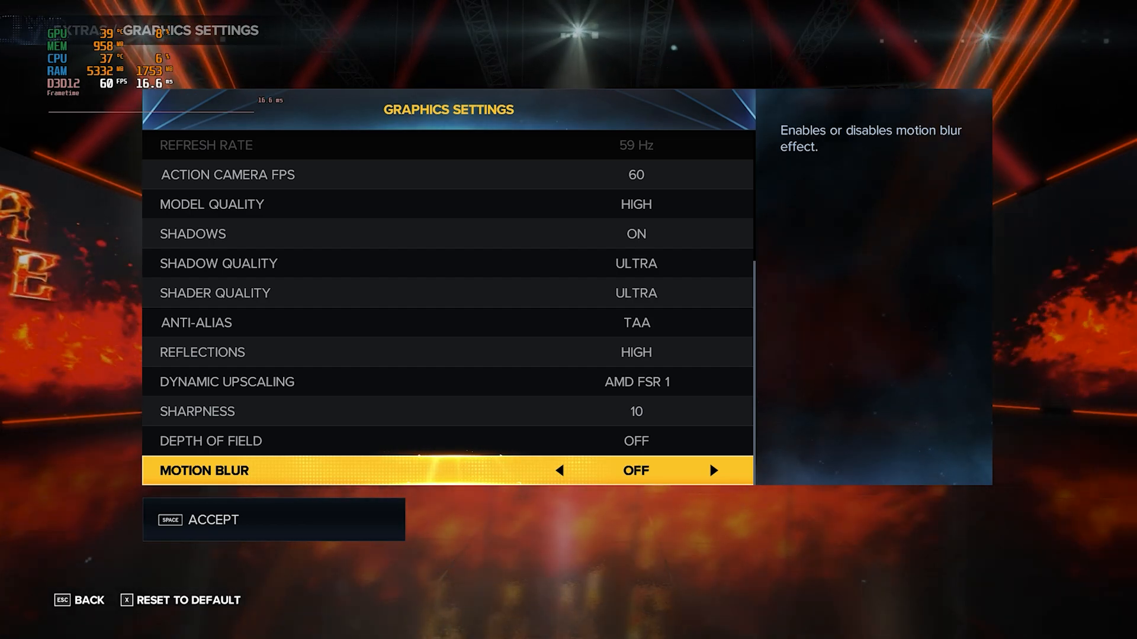